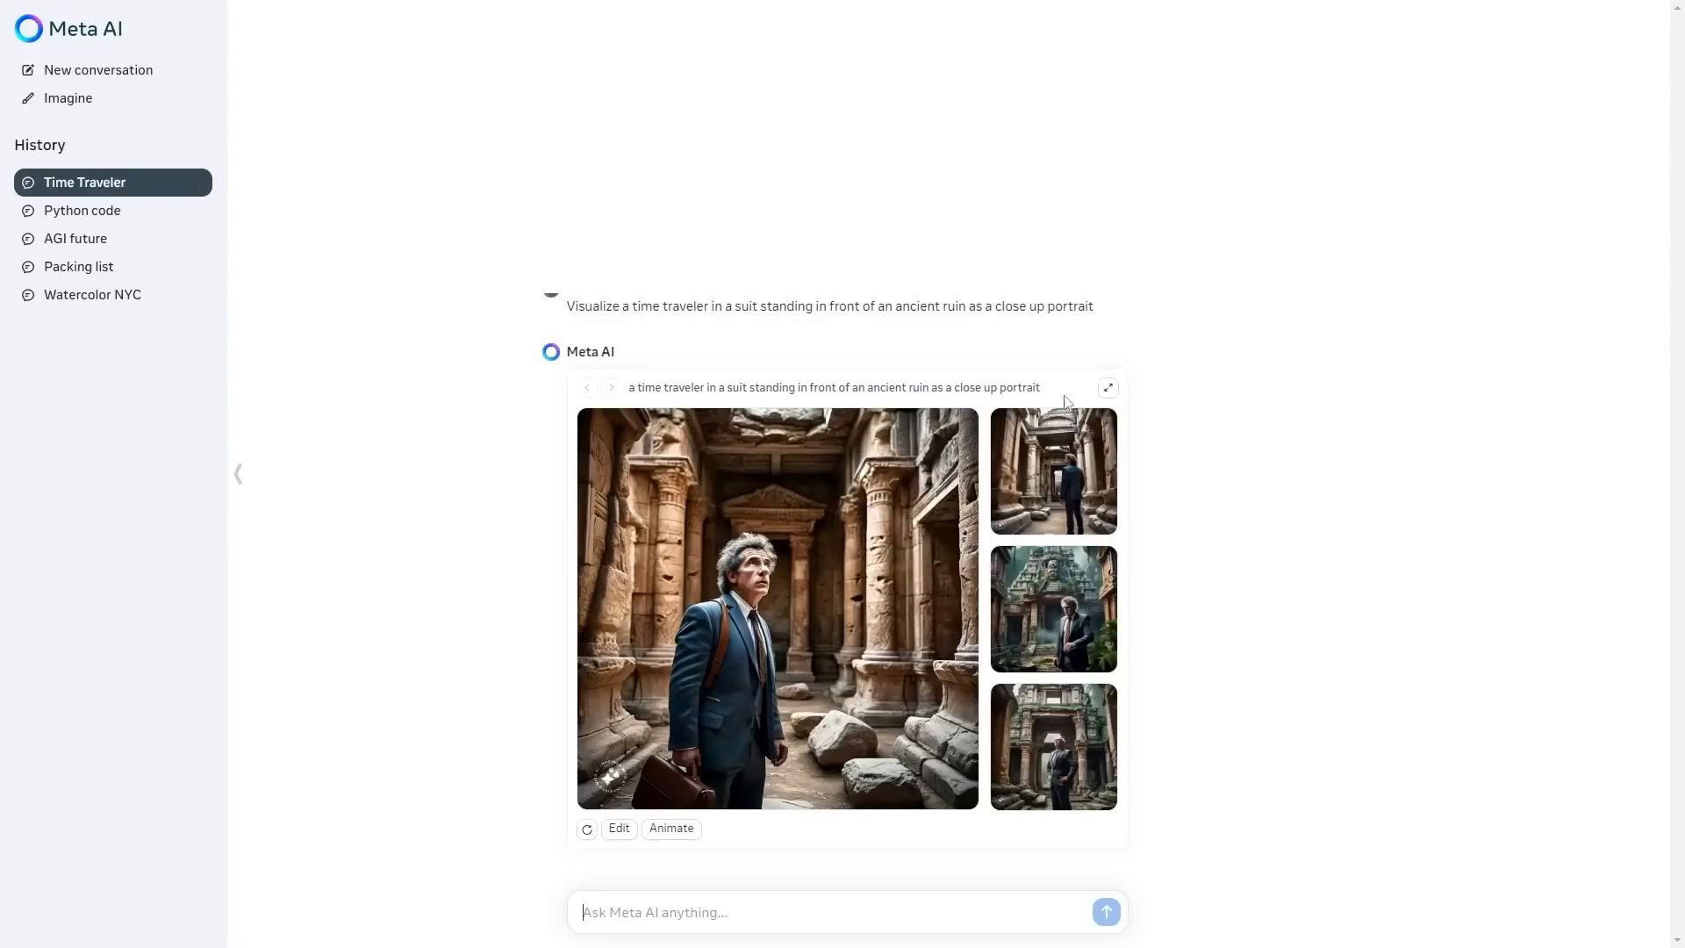
- Enlarge the time traveler portrait set, then send the AGI blog post request and read the reply
{"action": "left_click", "coordinate": [1106, 388]}
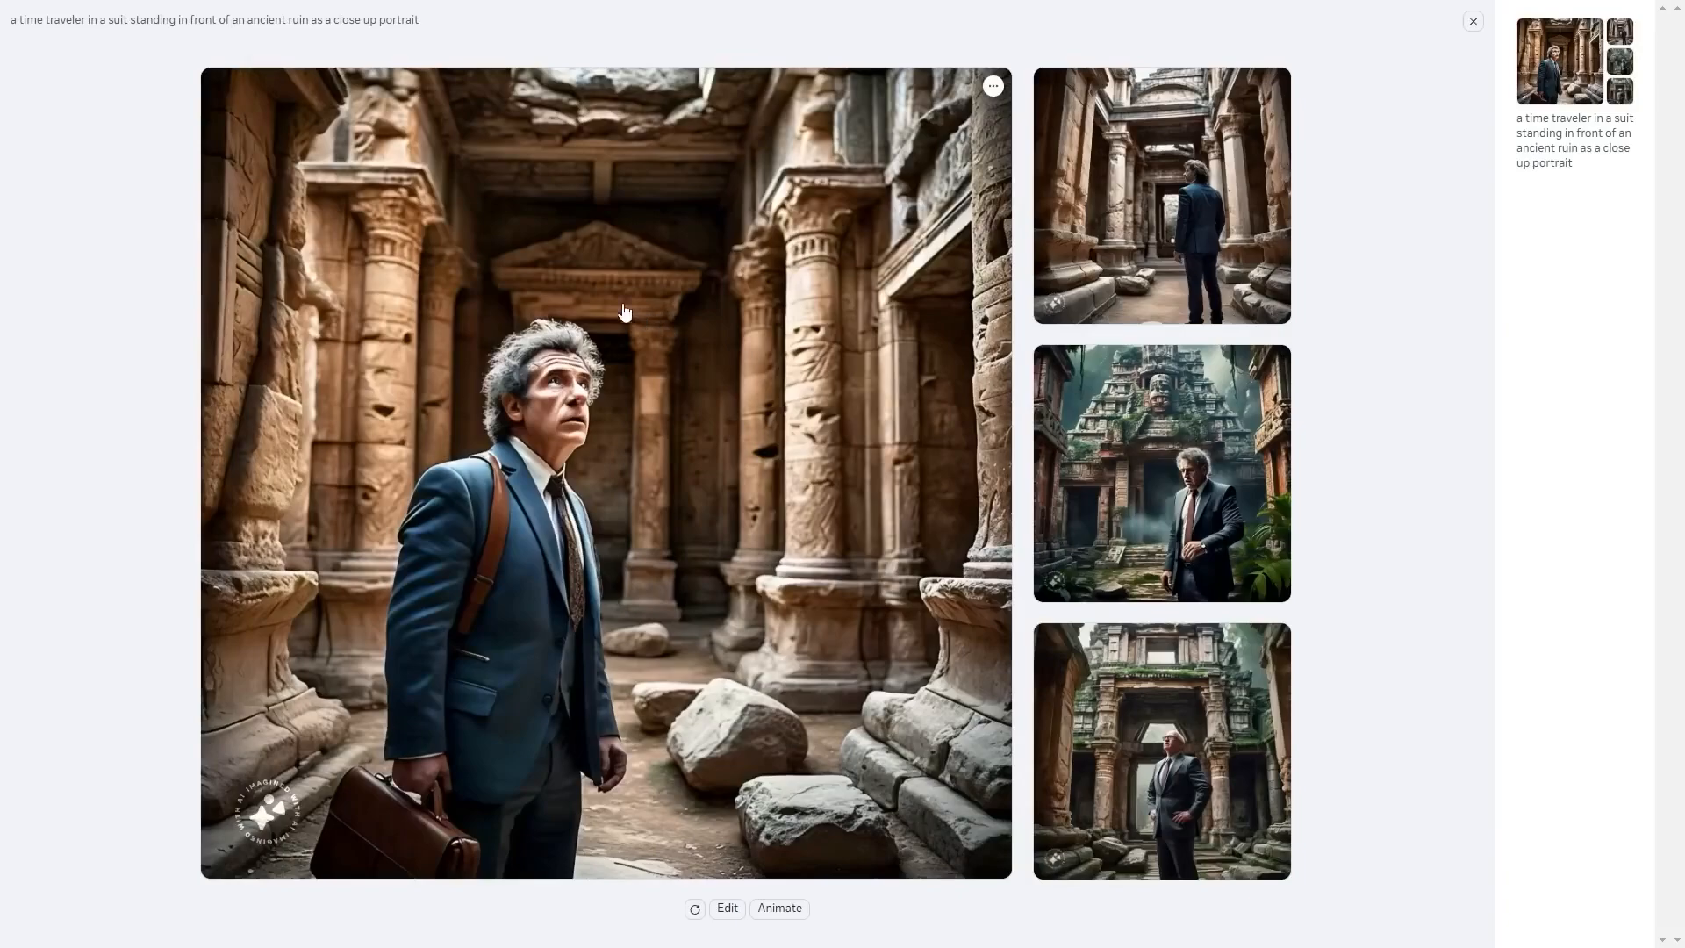
{"action": "mouse_move", "coordinate": [1106, 229]}
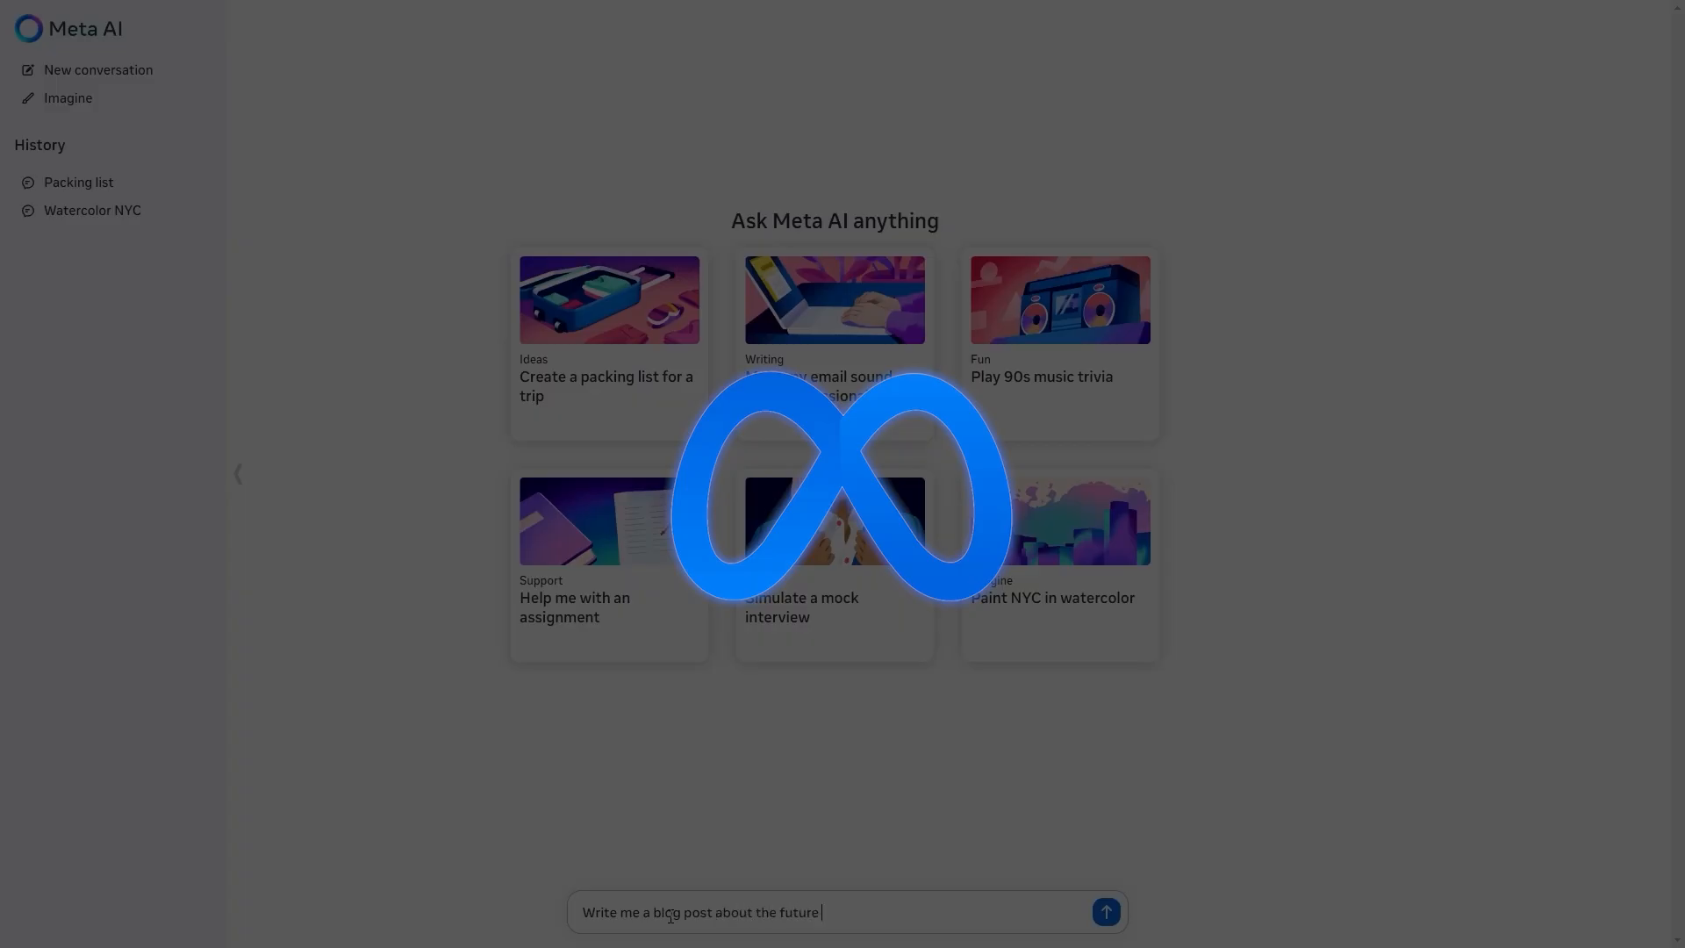
{"action": "left_click", "coordinate": [1104, 911]}
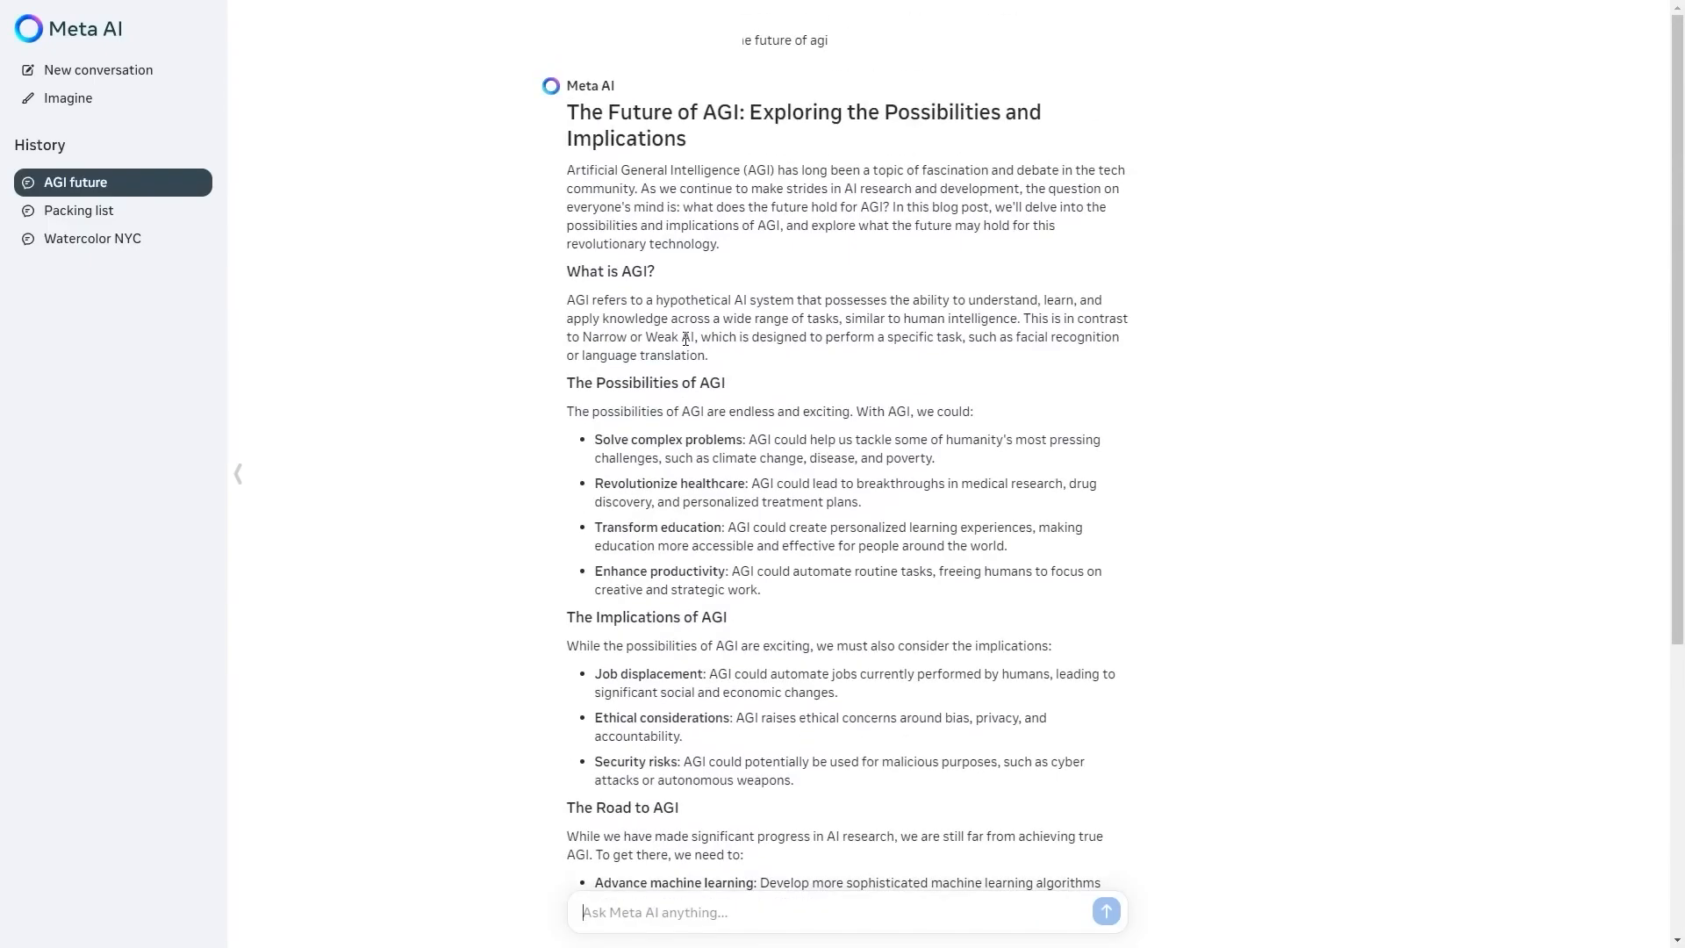
{"action": "scroll", "scroll_direction": "down", "scroll_amount": 3}
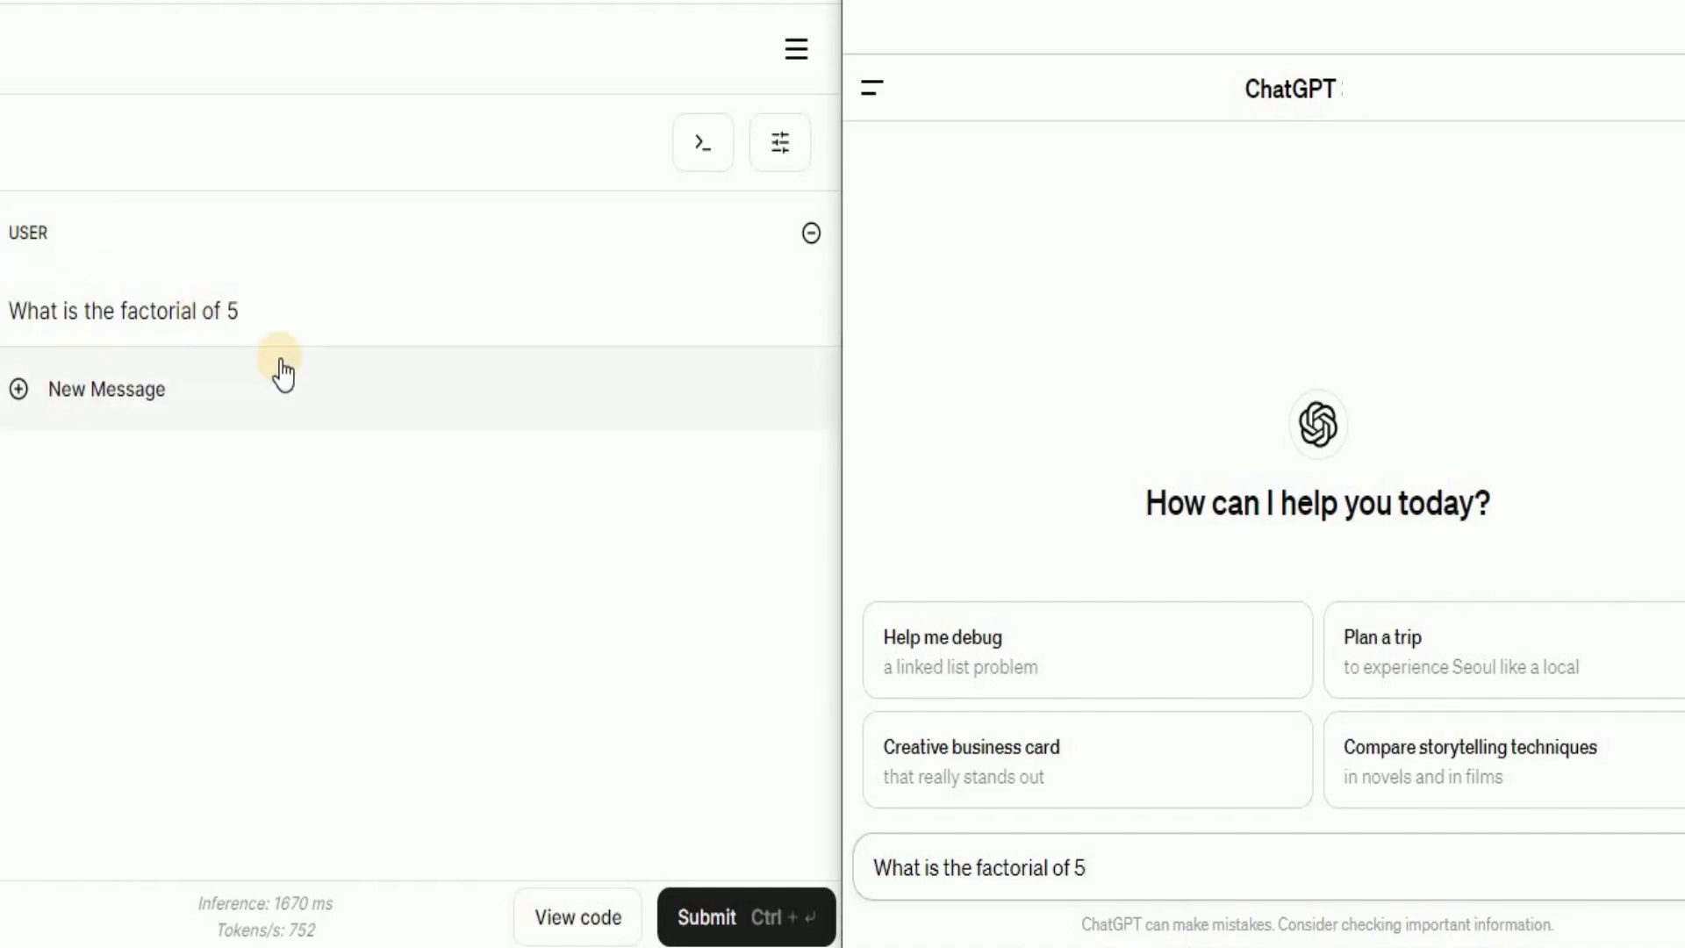
- Send 'What is the factorial of 5' to both assistants
{"action": "left_click", "coordinate": [707, 941]}
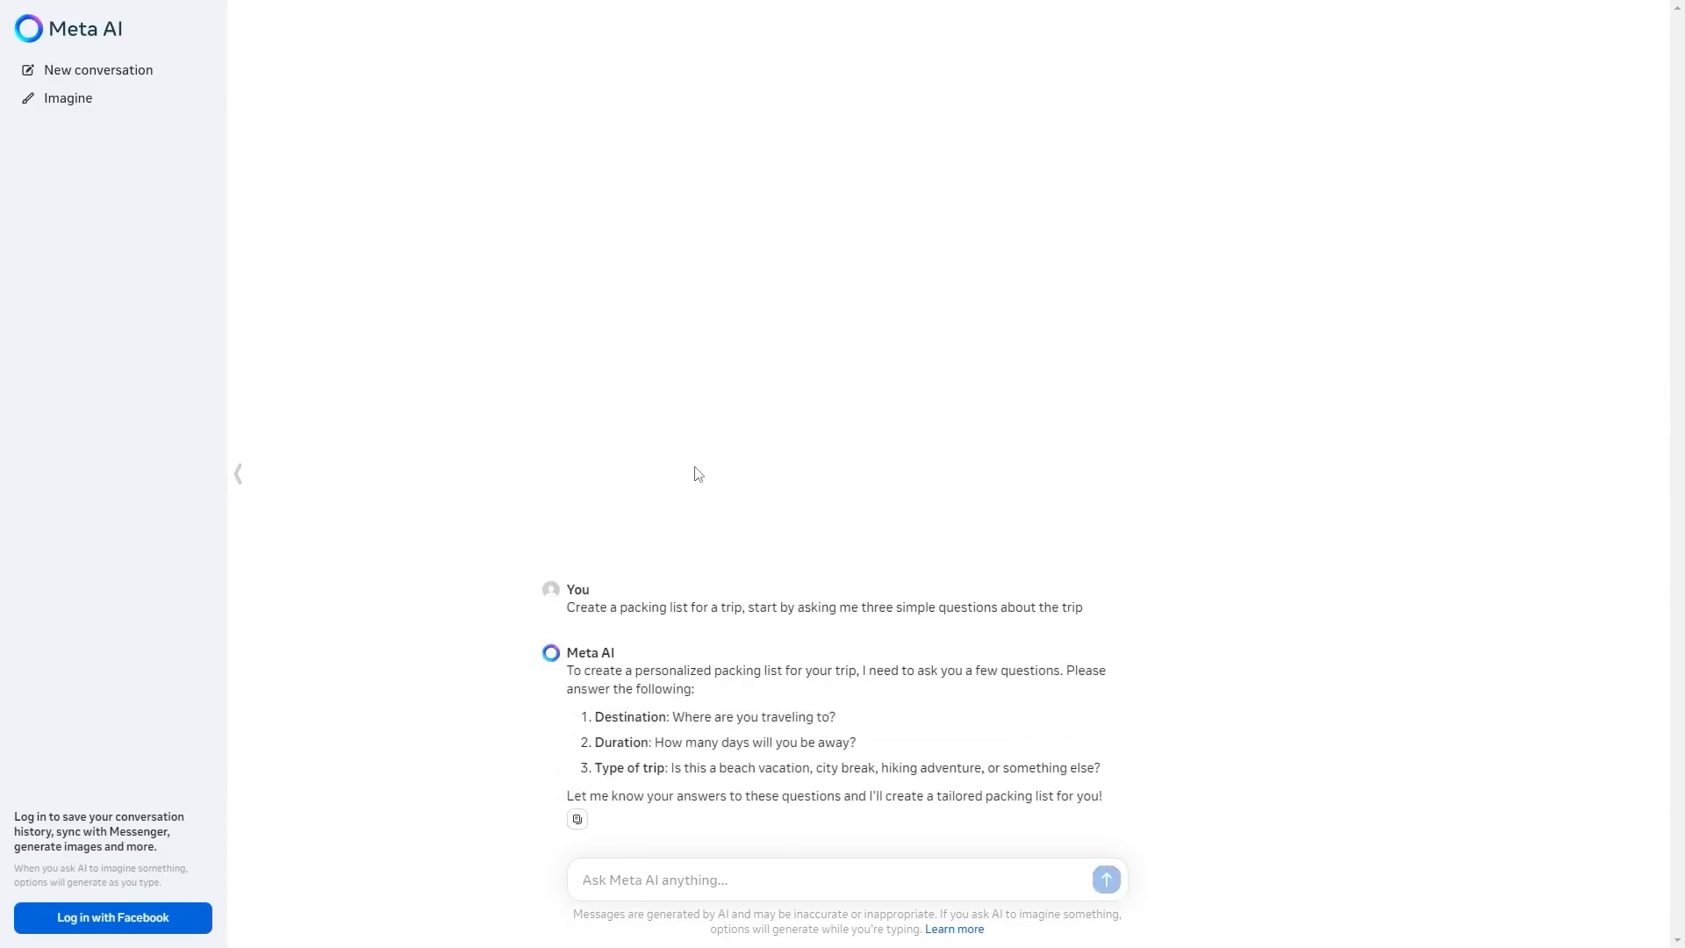
- Start a new conversation with the prompt 'Visualize a time traveler in a suit standing in front of an ancient ruin'
{"action": "left_click", "coordinate": [97, 70]}
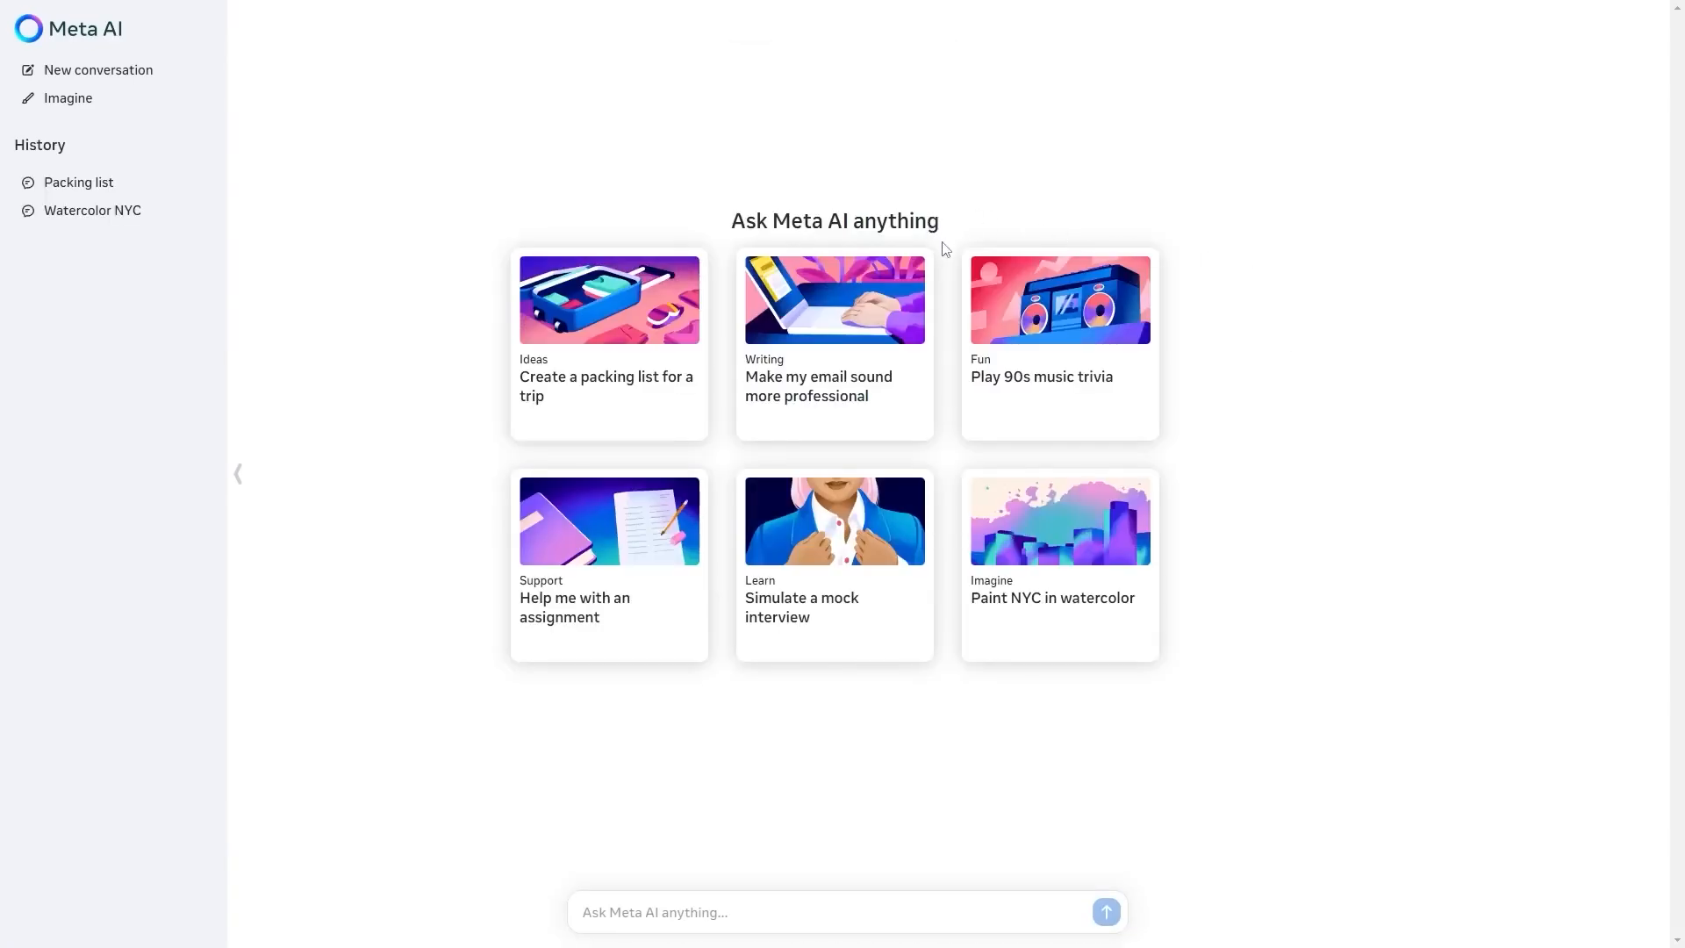
{"action": "type", "text": "Visualize a time traveler in a suit standing in front of an ancient ruin as a close up portrait"}
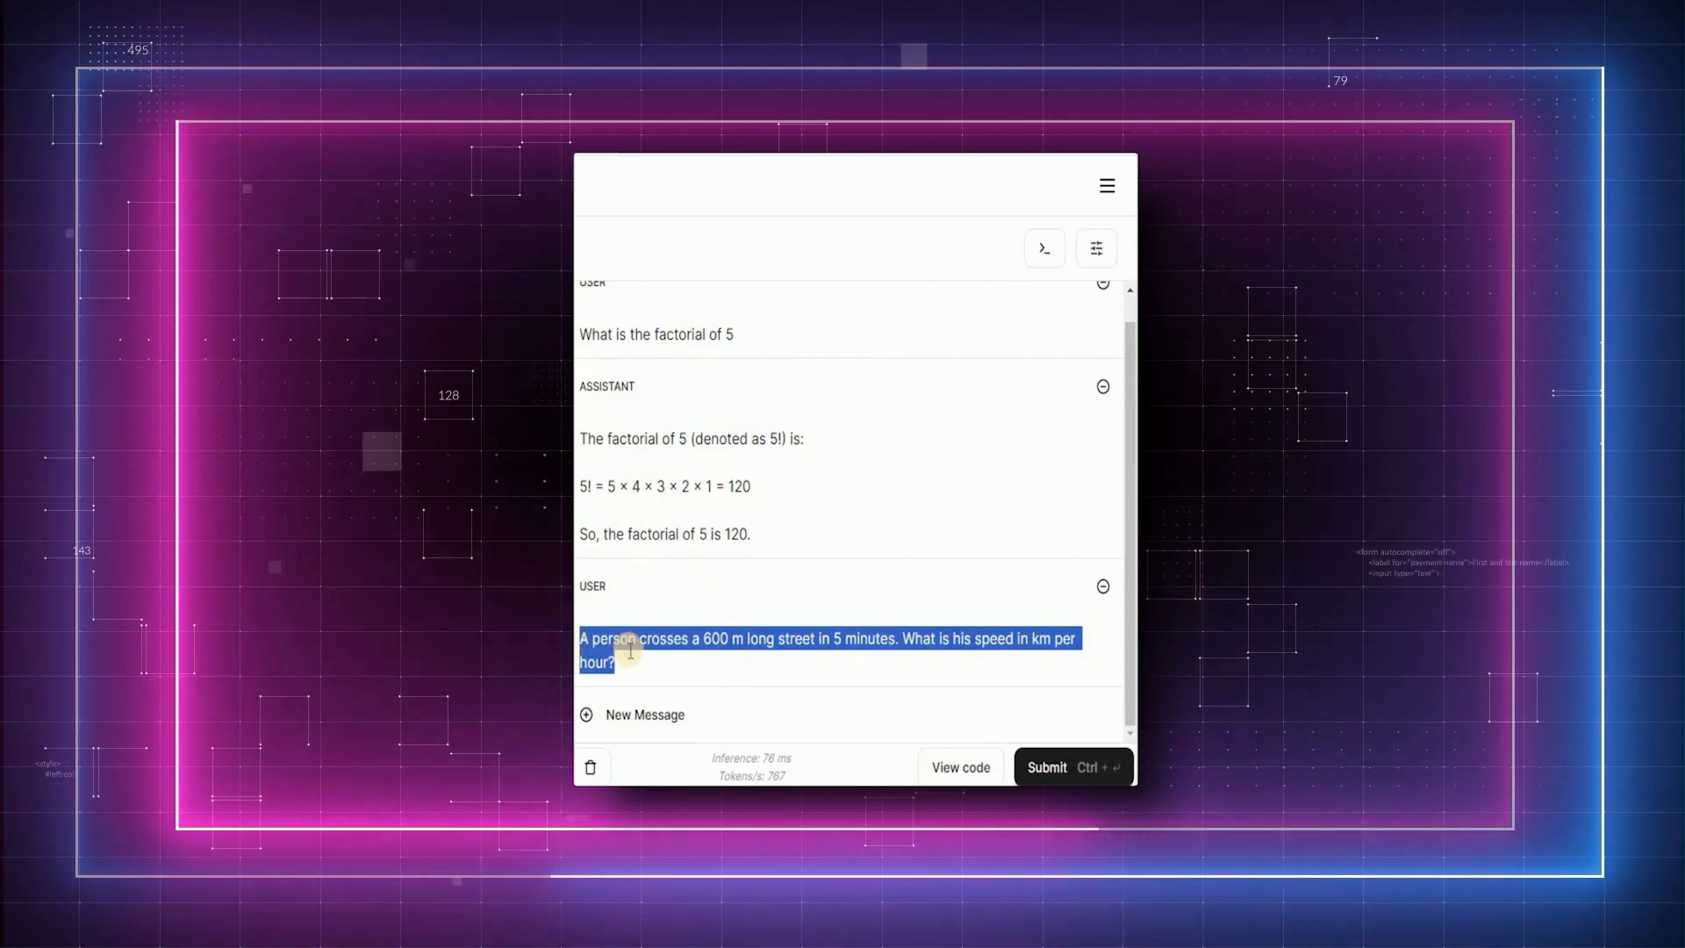
- Submit the question about speed when crossing a 600 m street in 5 minutes
{"action": "left_click", "coordinate": [1046, 767]}
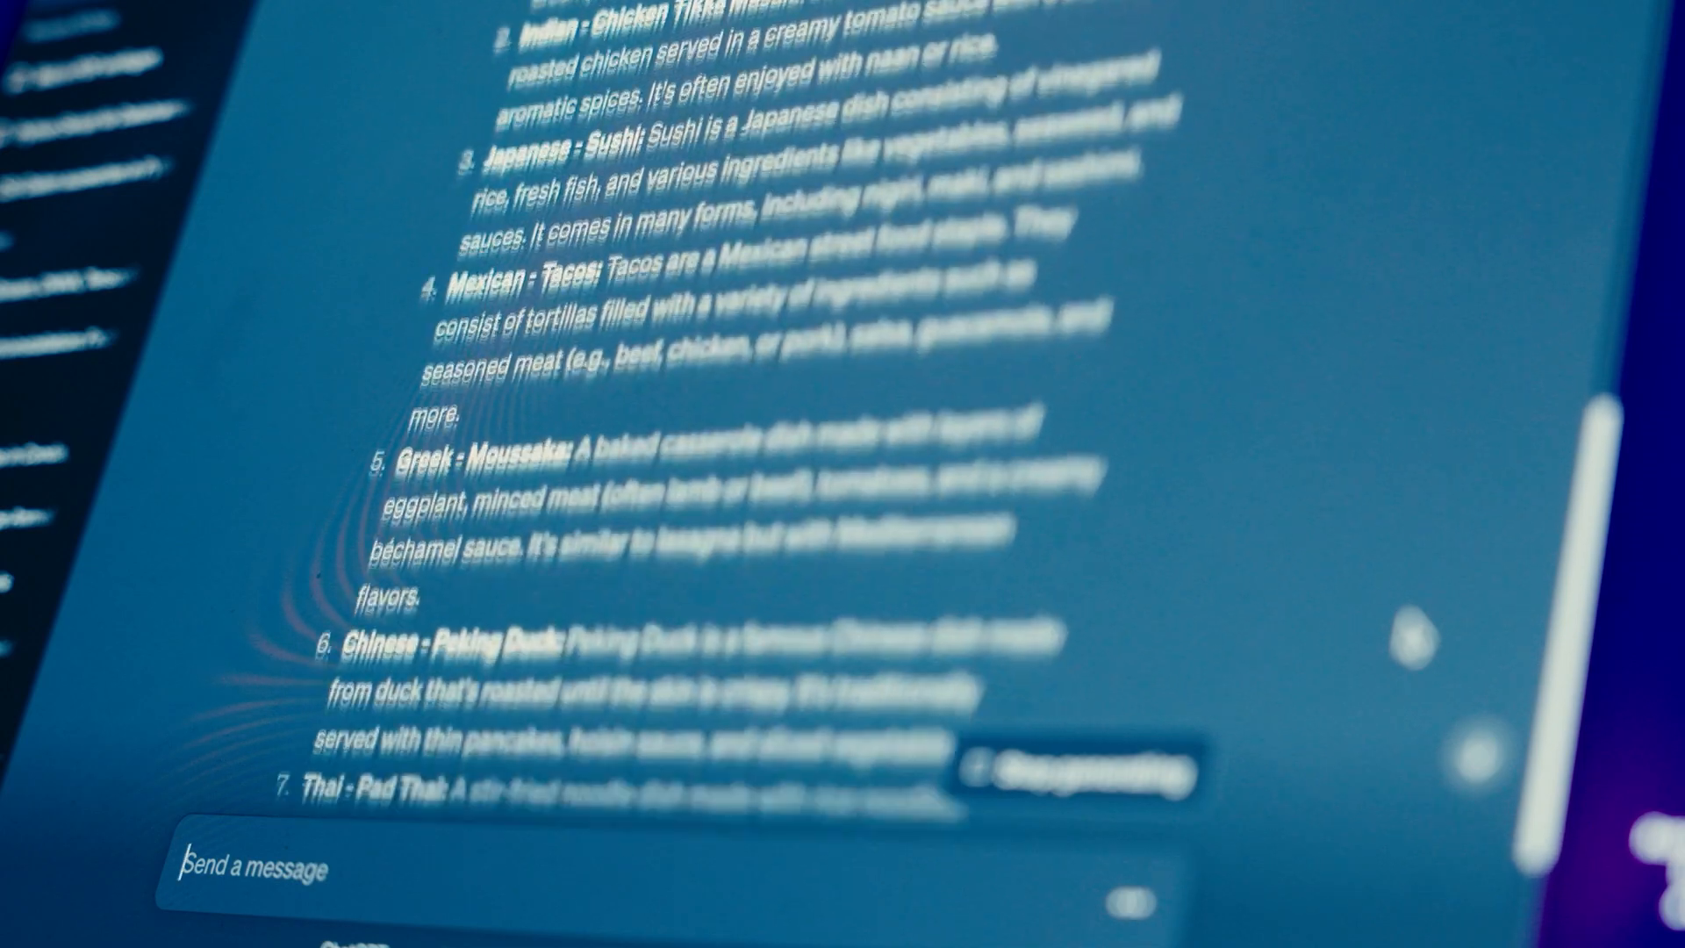
- Send 'Hey please summarise this in 1 sentence :' with the pasted passage to ChatGPT
{"action": "scroll", "scroll_direction": "down", "scroll_amount": 3}
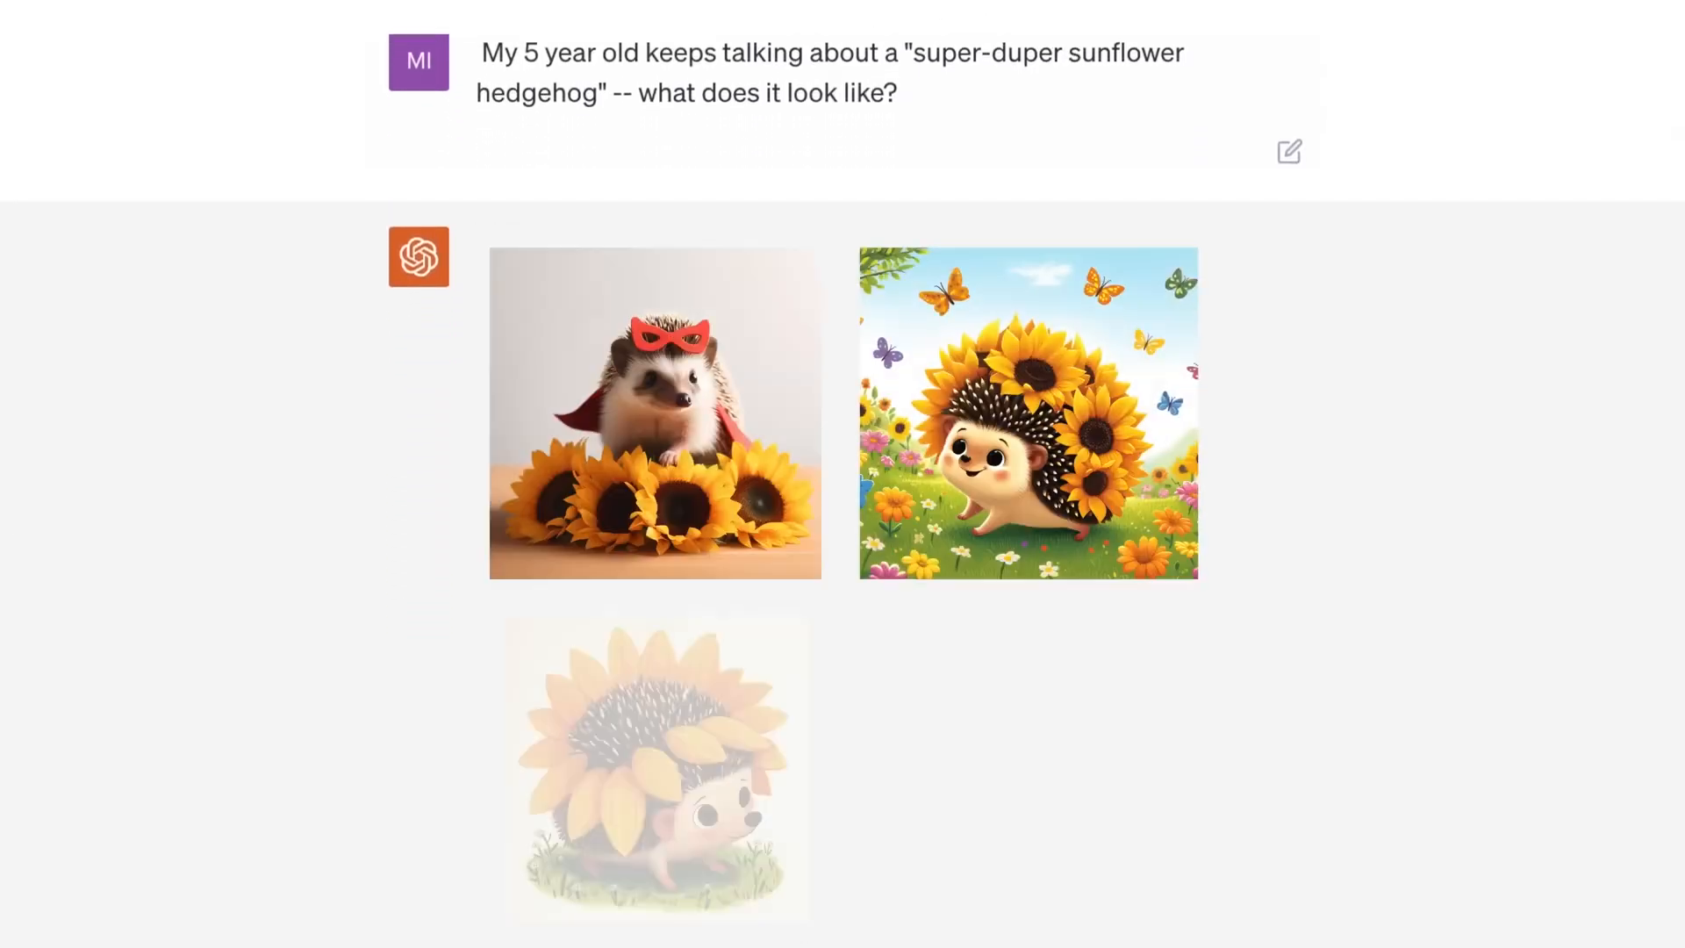
{"action": "left_click", "coordinate": [1029, 415]}
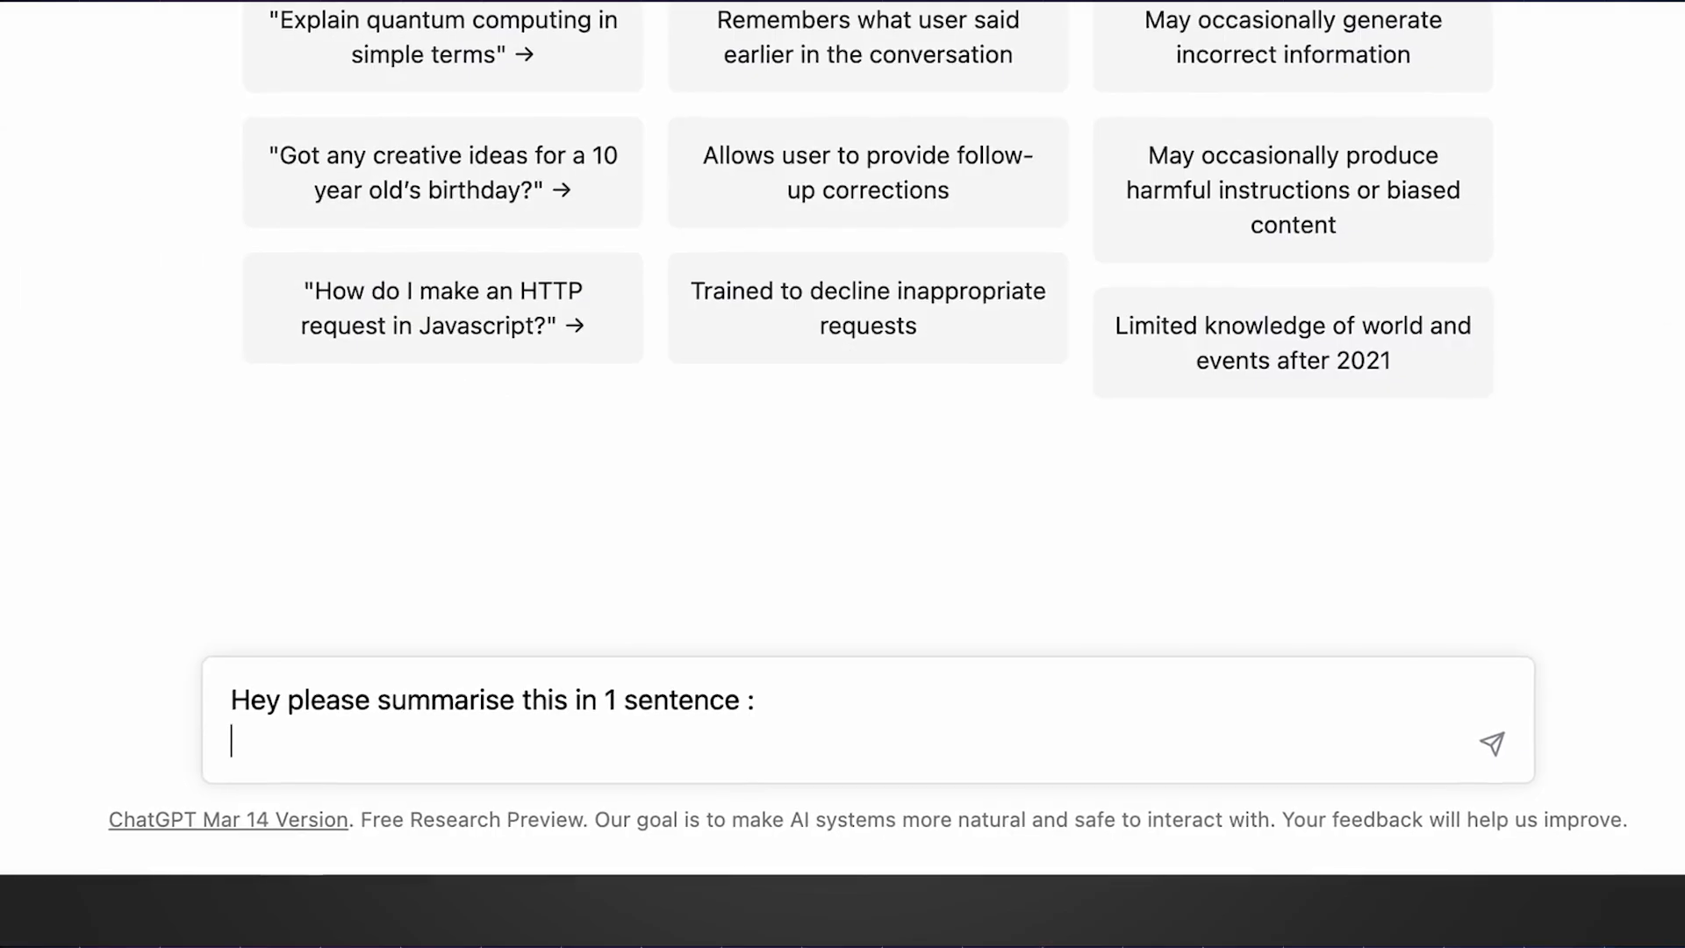
{"action": "left_click", "coordinate": [1492, 744]}
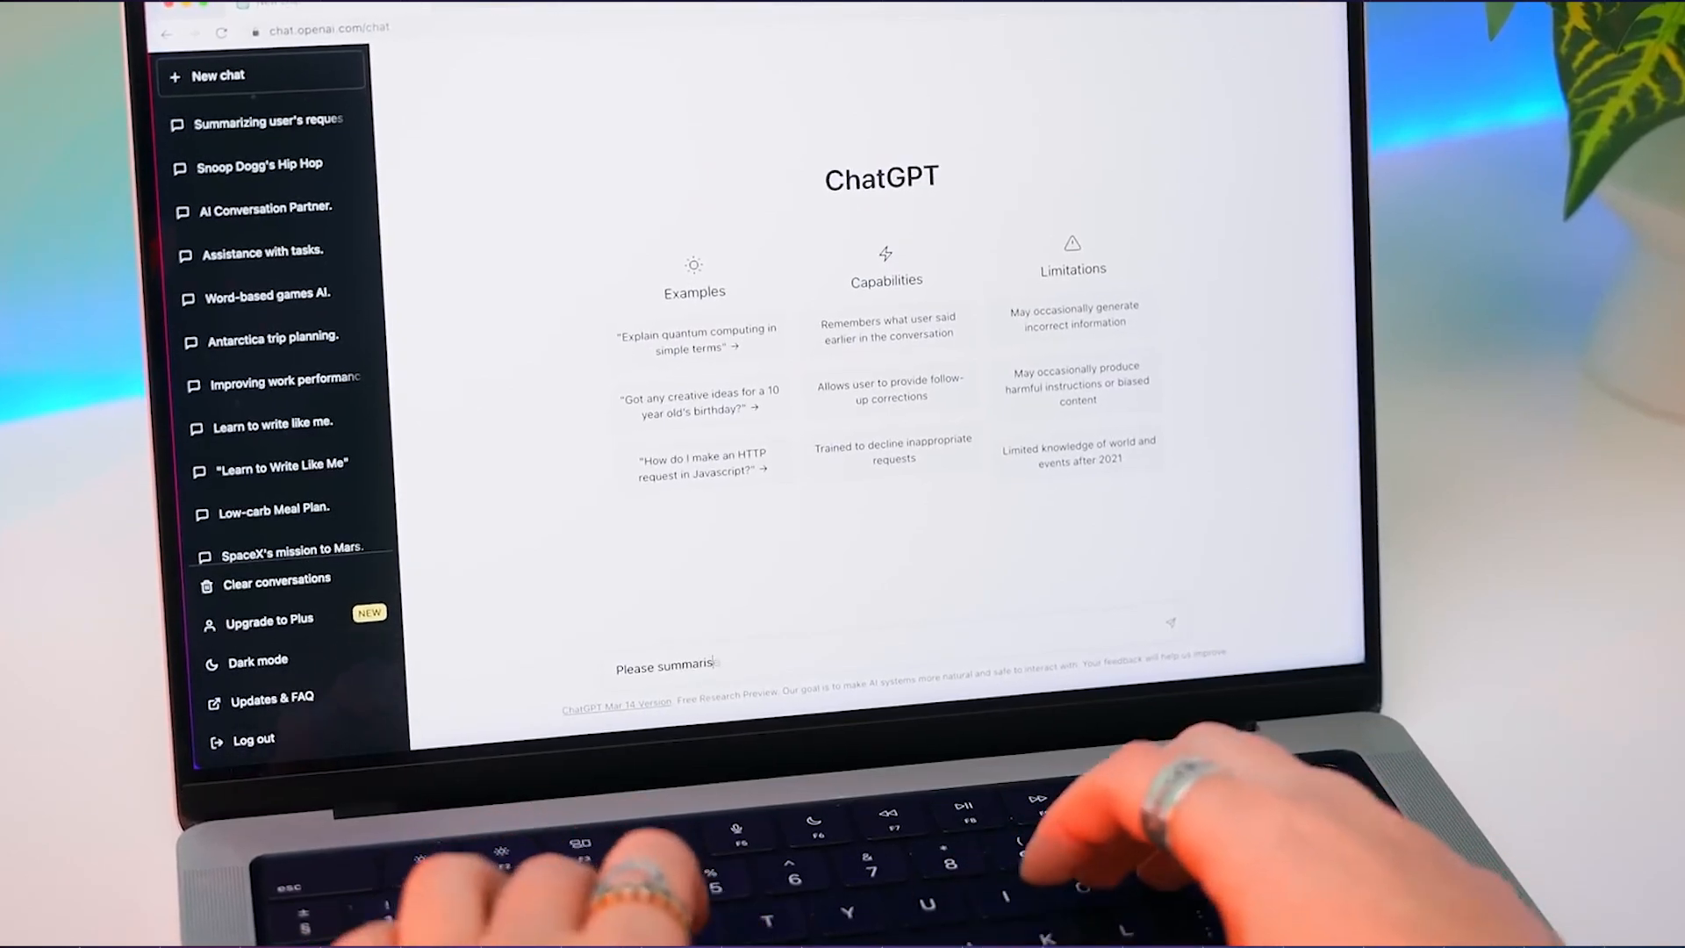
{"action": "key", "text": "Enter"}
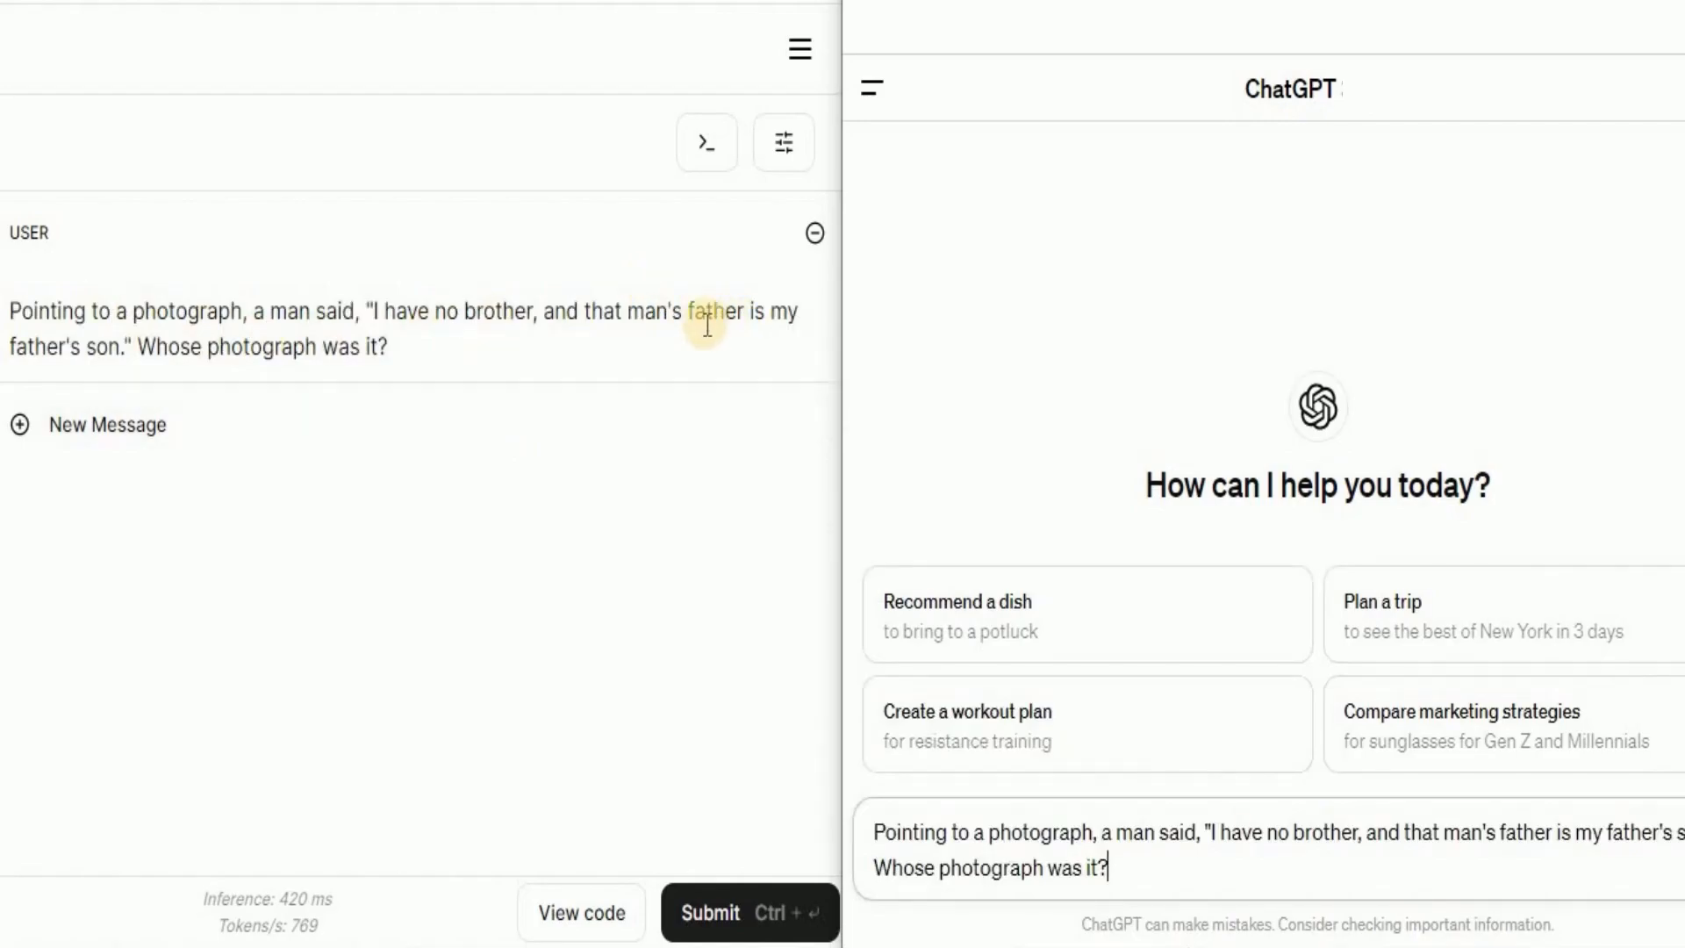
{"action": "mouse_move", "coordinate": [390, 289]}
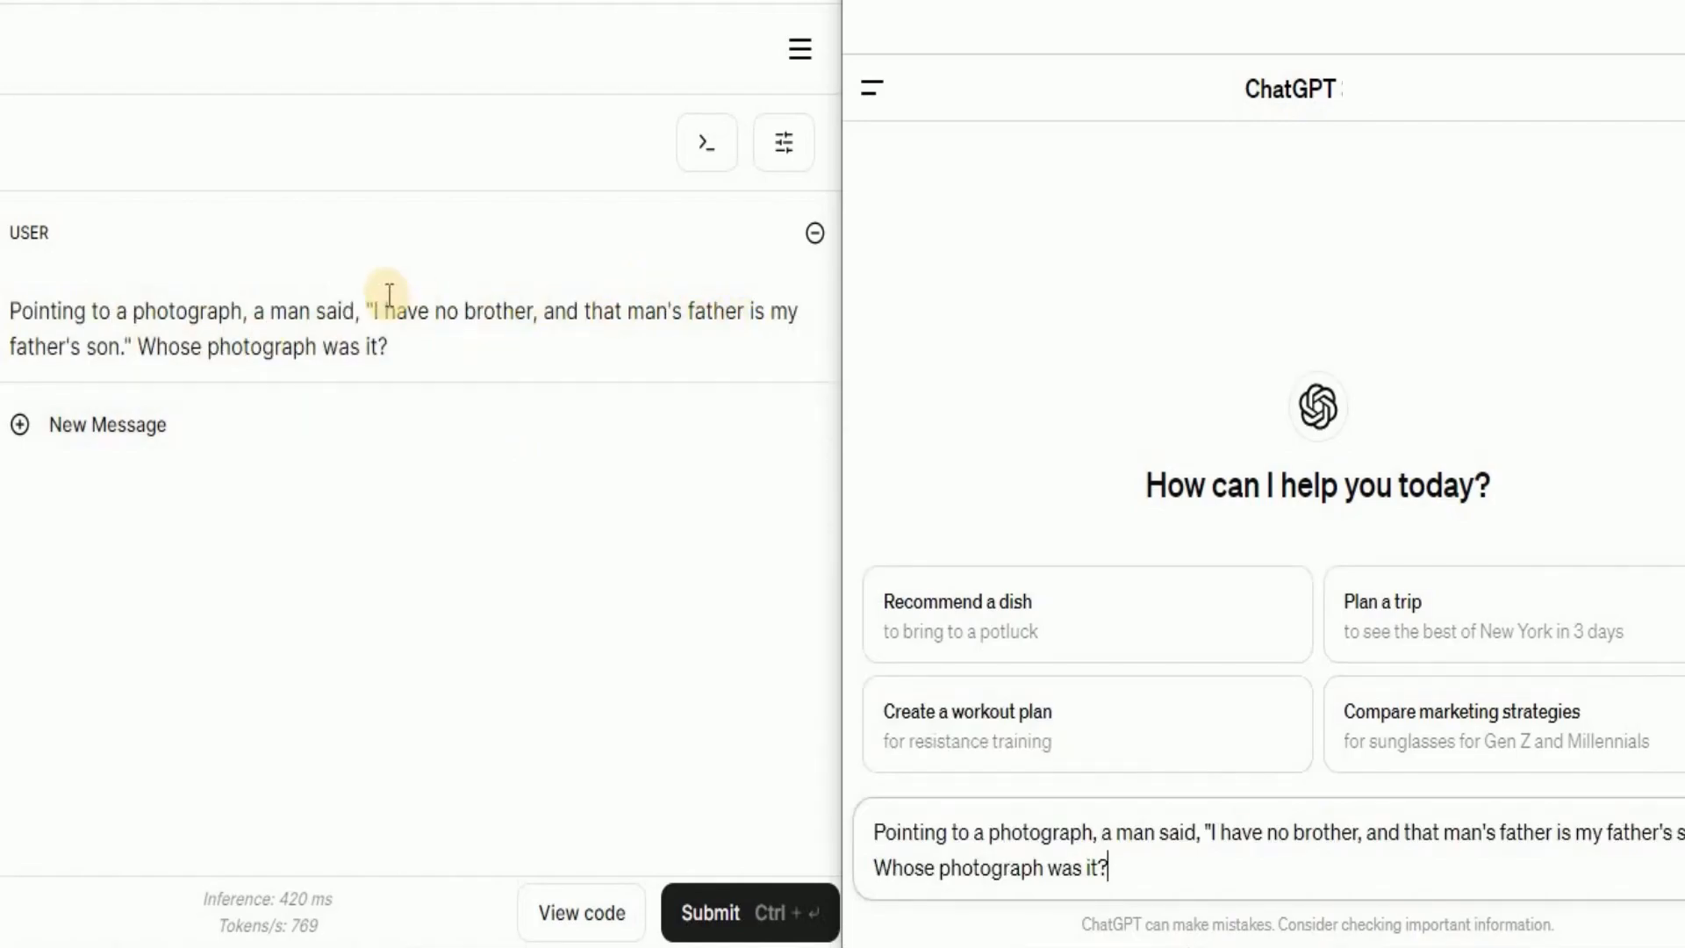
- Submit the photograph riddle about the man with no brother
{"action": "left_click", "coordinate": [743, 937]}
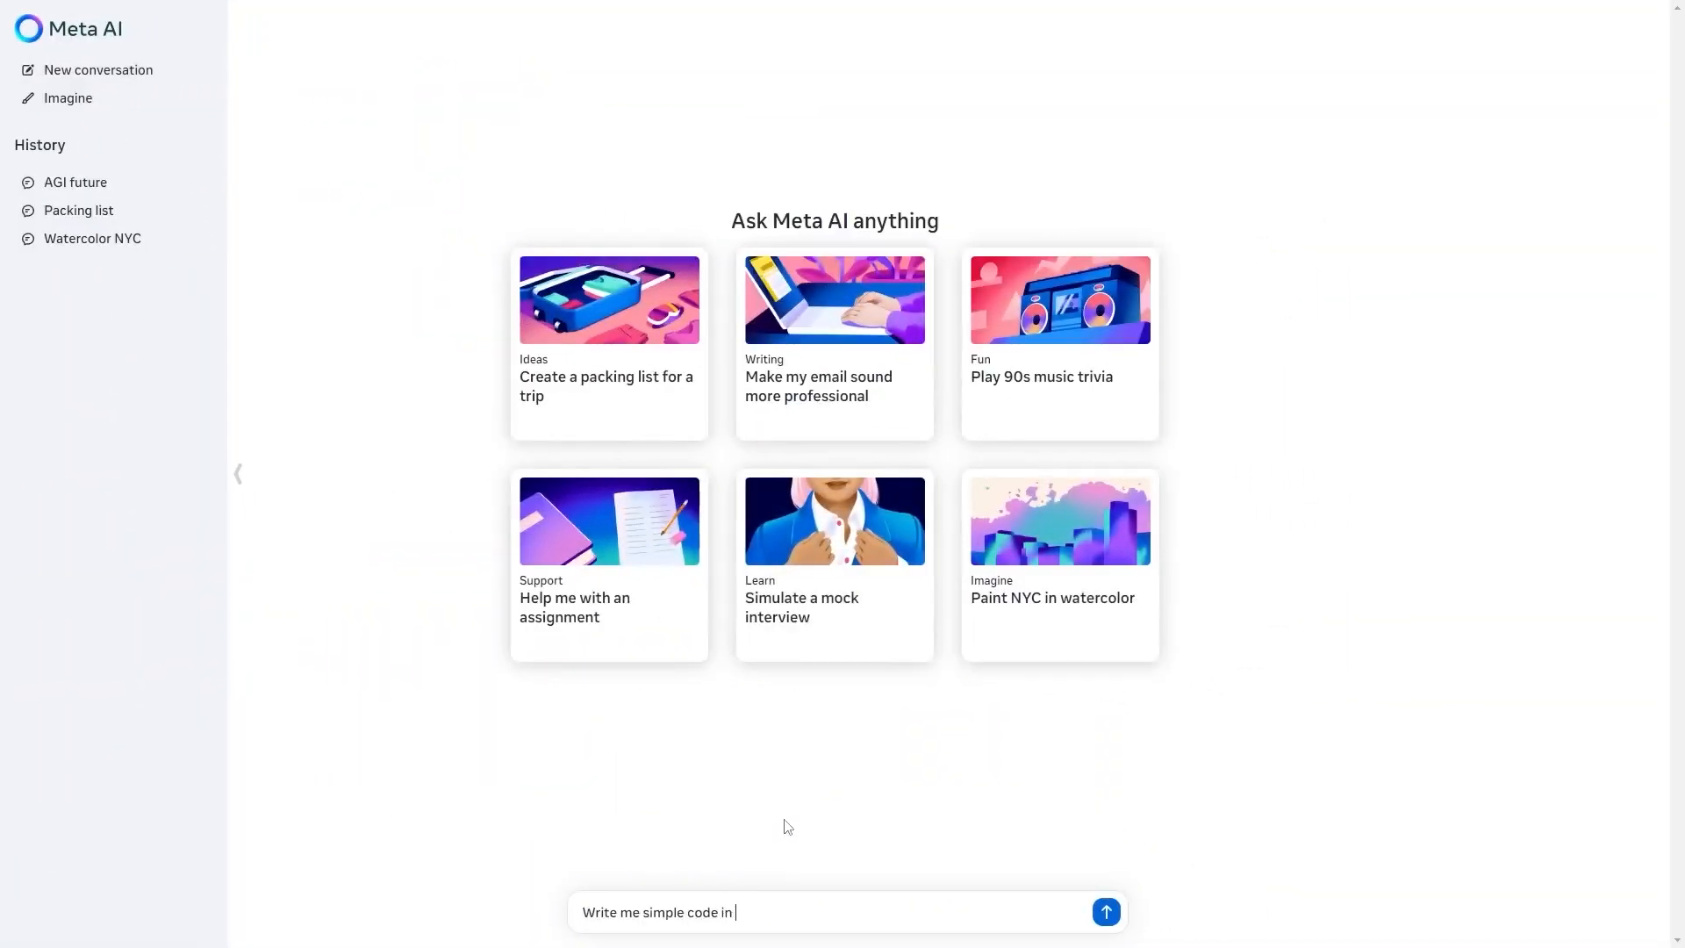
- Send 'Write me simple code in python' to Meta AI
{"action": "left_click", "coordinate": [1104, 911]}
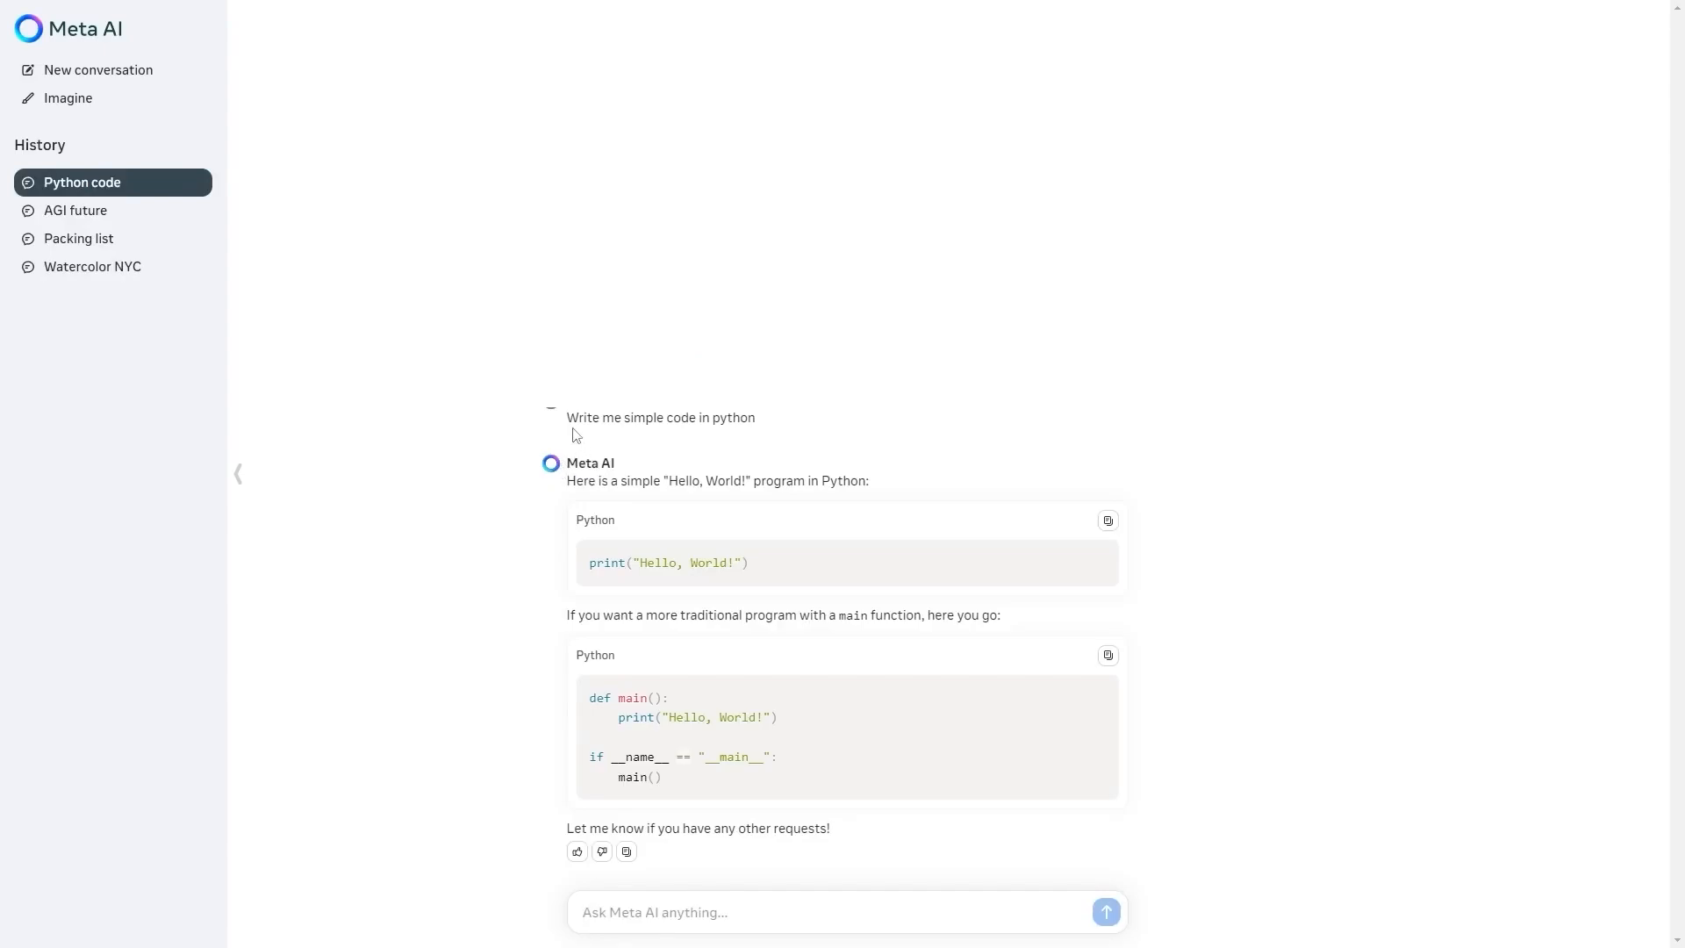
{"action": "mouse_move", "coordinate": [623, 474]}
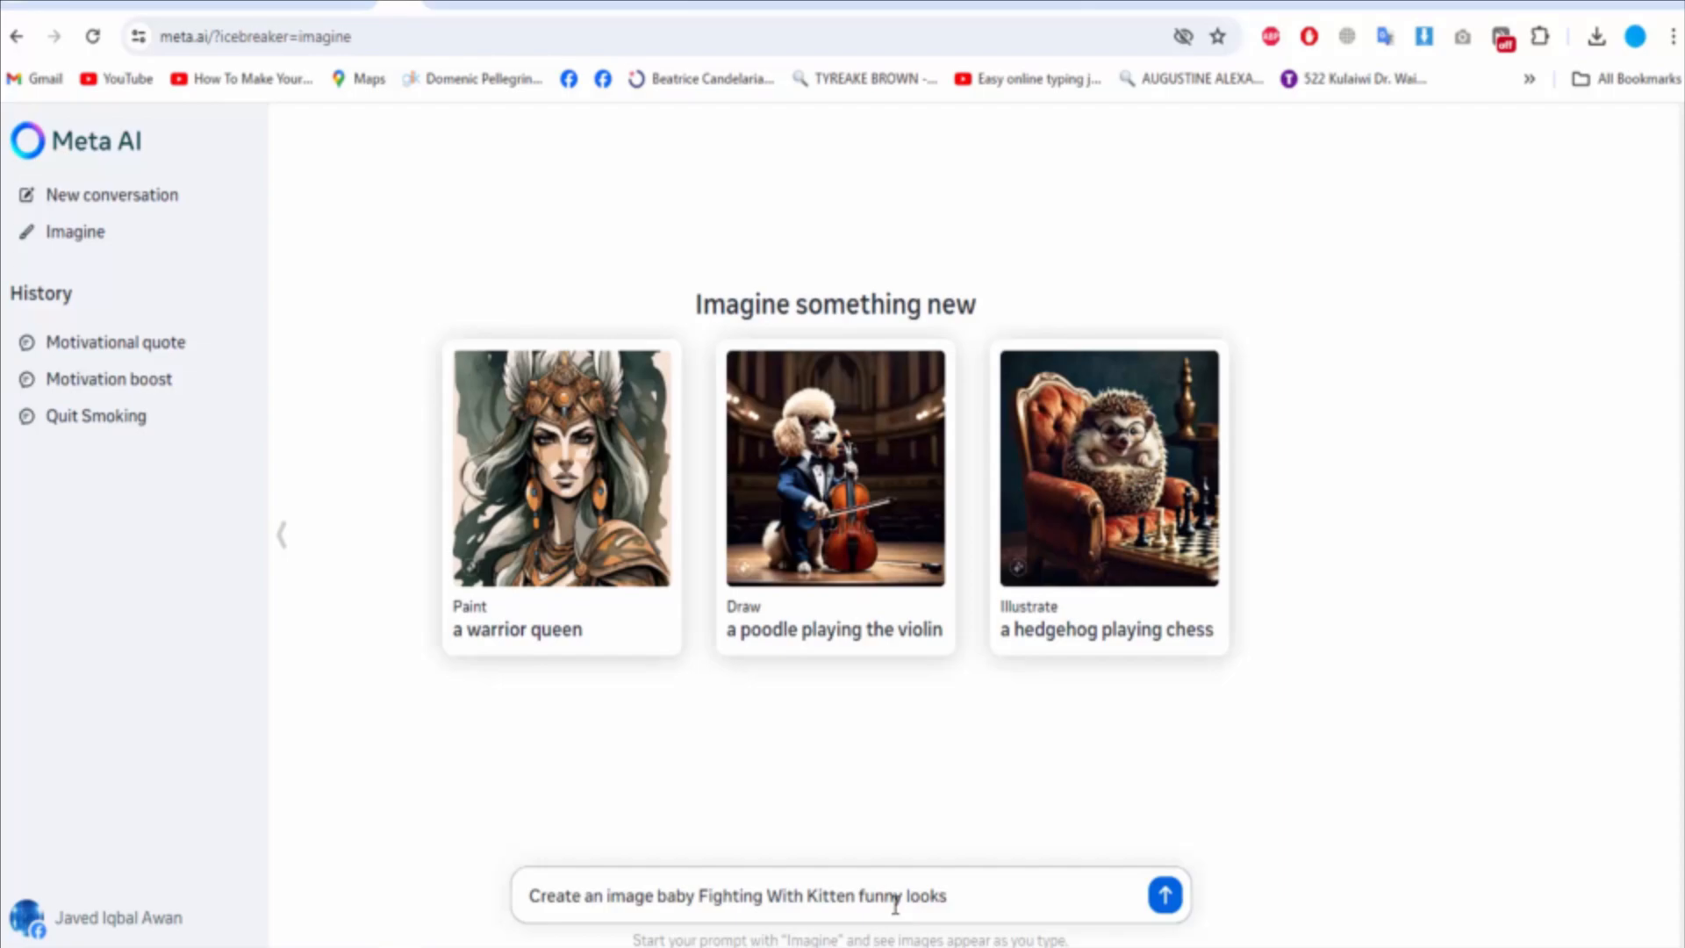
- Send 'Create an image baby Fighting With Kitten funny looks' on the Imagine page
{"action": "left_click", "coordinate": [1166, 895]}
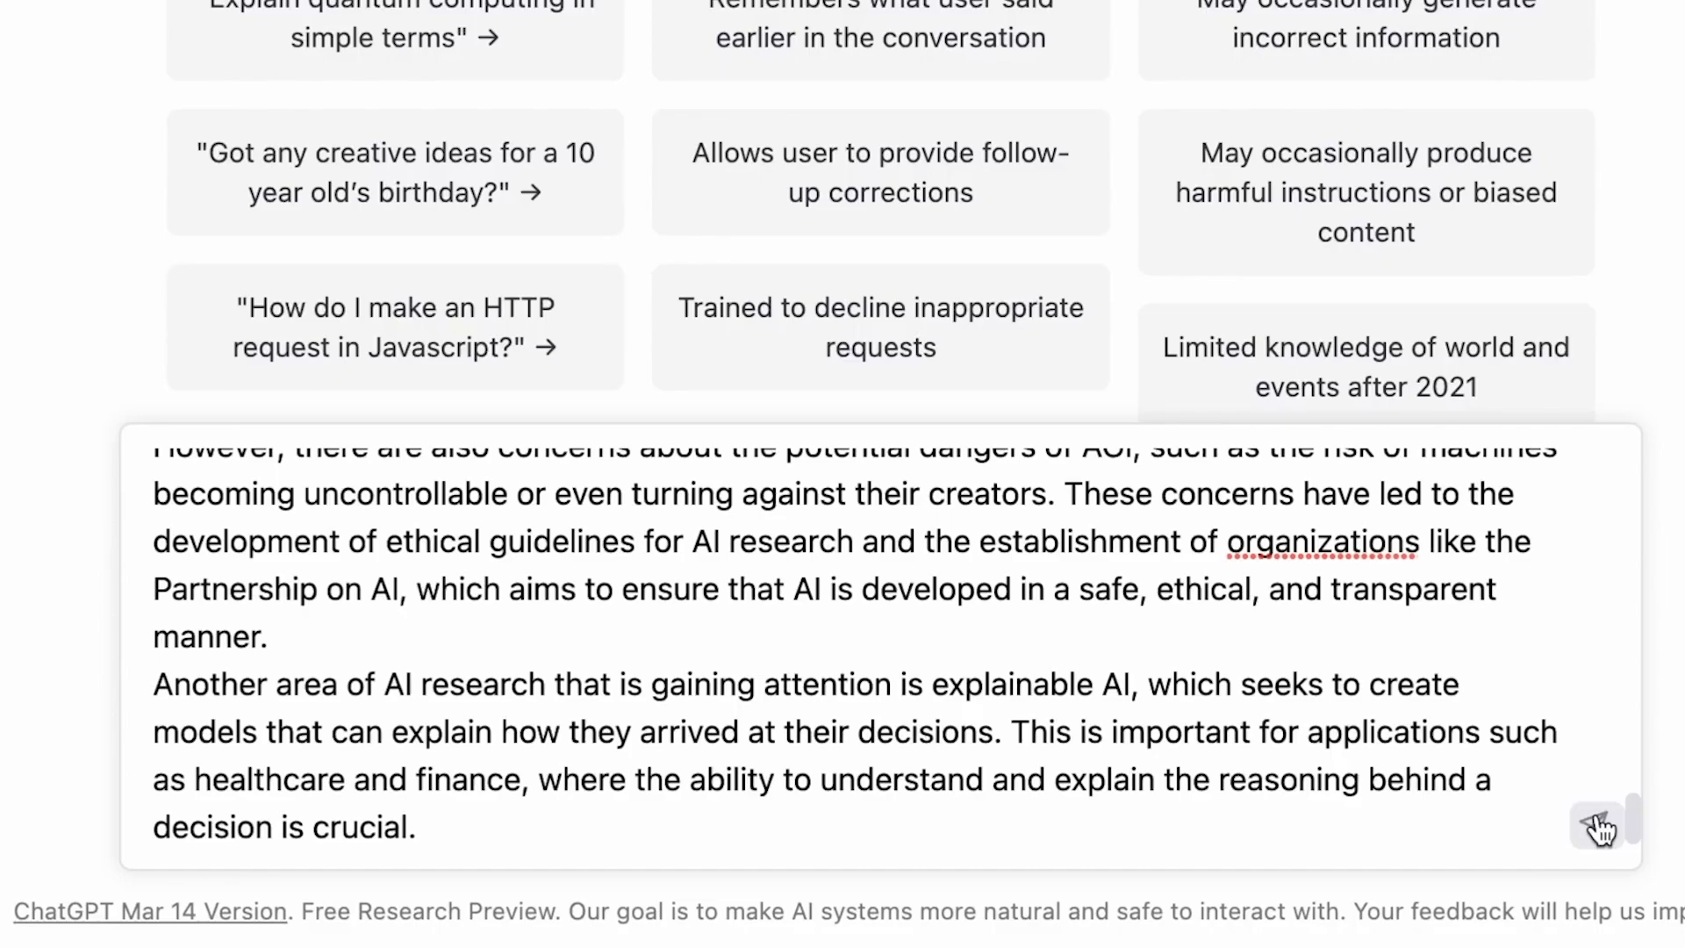
- Scroll to the end of the pasted AI passage before submitting it for summarising
{"action": "scroll", "scroll_direction": "down", "scroll_amount": 3}
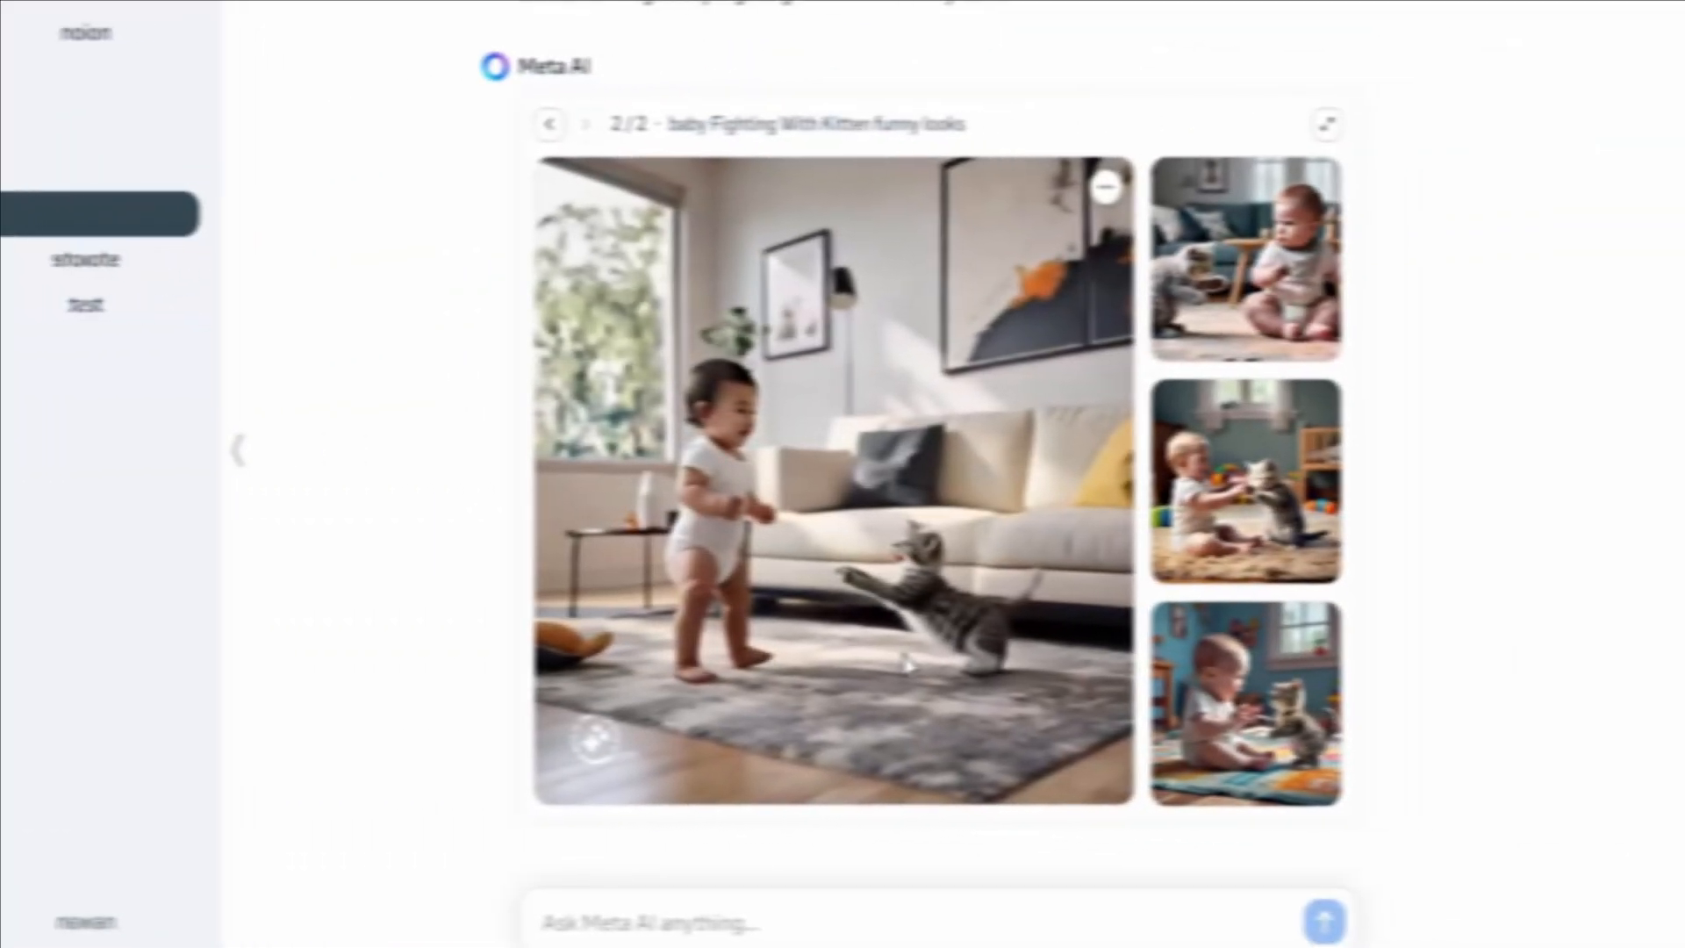
- View the generated baby-and-kitten image set in the Meta AI conversation
{"action": "left_click", "coordinate": [1246, 481]}
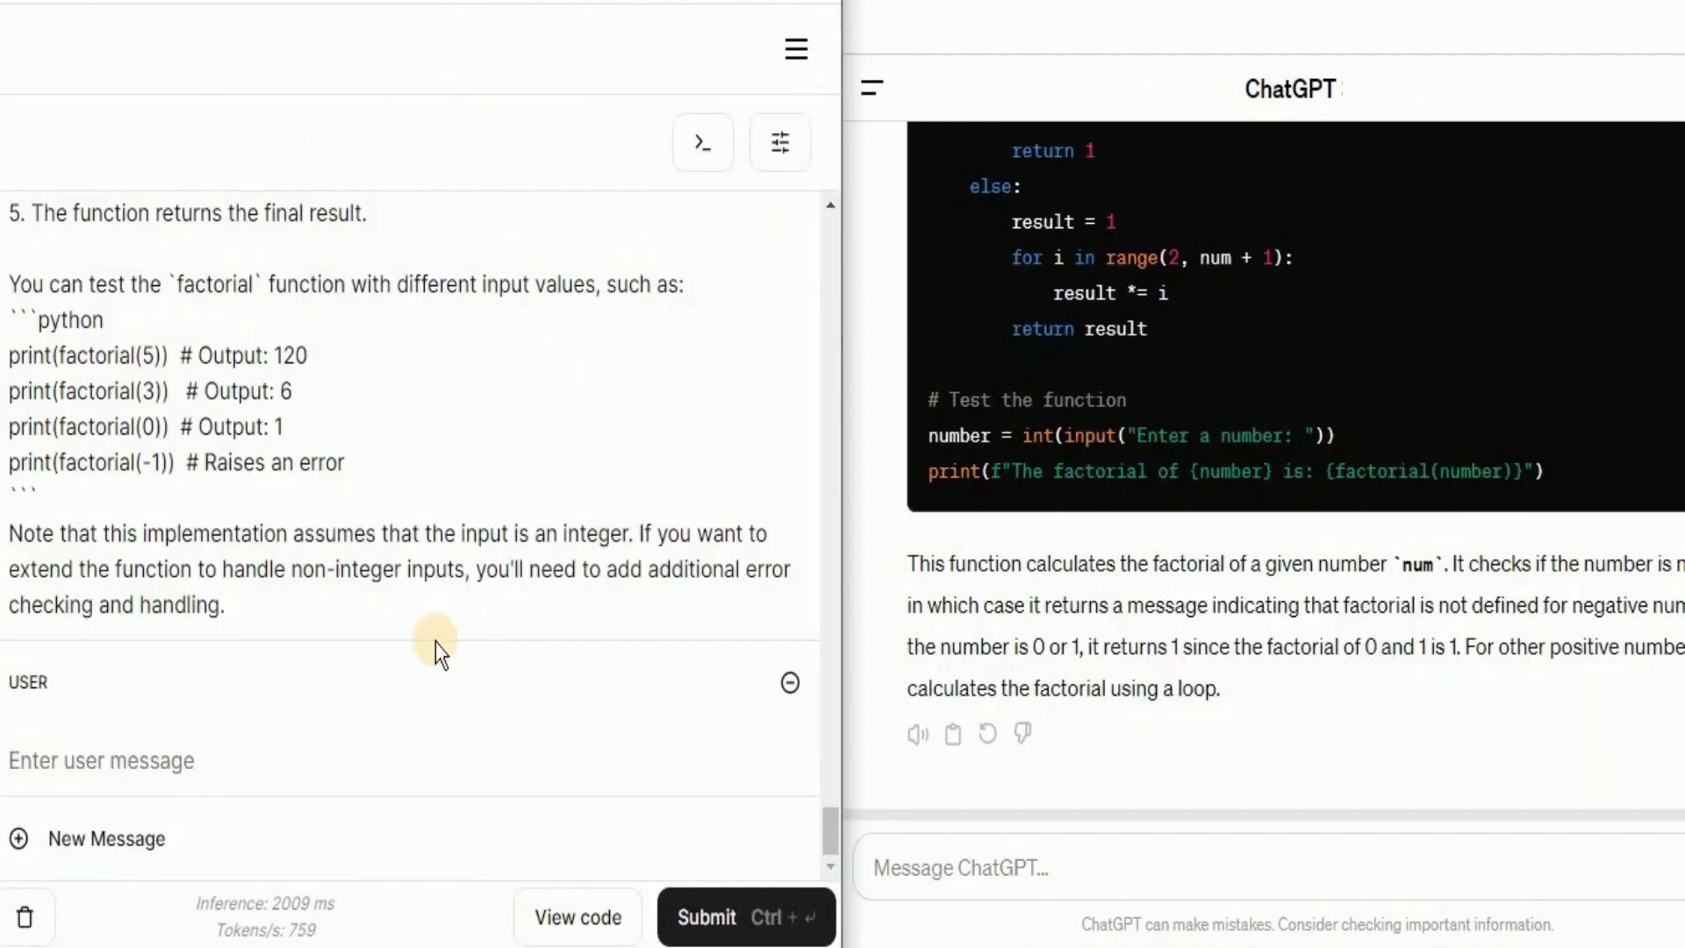
- Ask both models to complete the C++ search(int arr[], int N, int x) function and convert it to Python
{"action": "type", "text": "Complete this C++ code int search(int arr[], int N, int x) and convert it into python"}
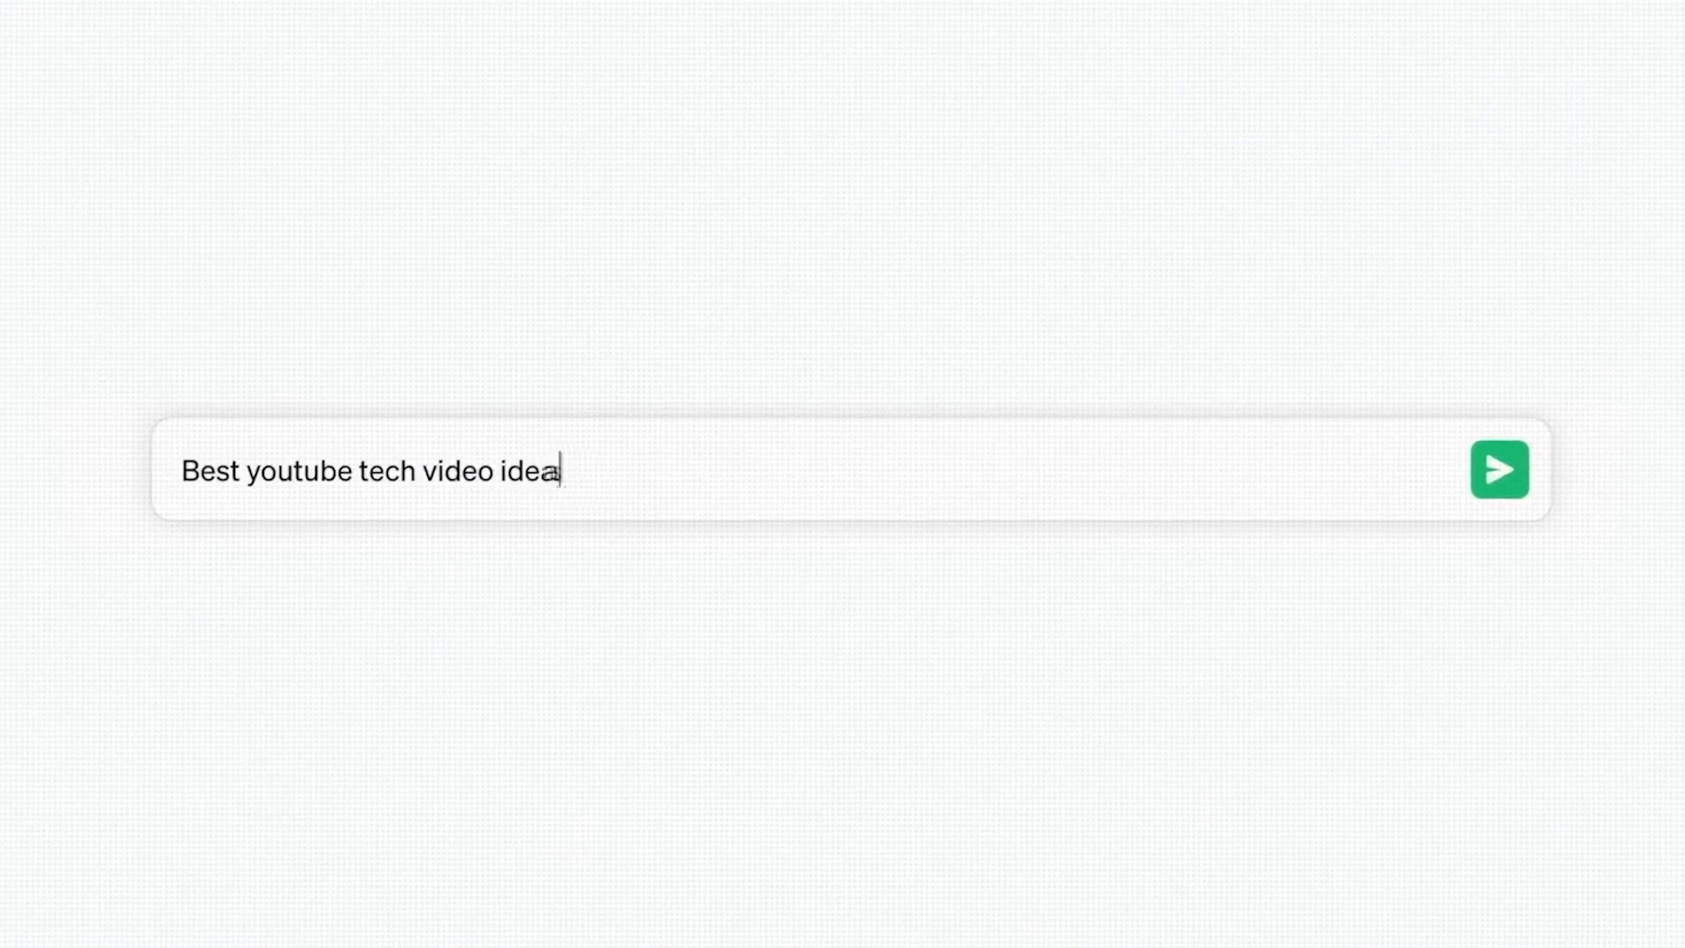
- Send the YouTube tech video idea prompt and the daily pomodoro-schedule prompt in ChatGPT
{"action": "left_click", "coordinate": [1499, 471]}
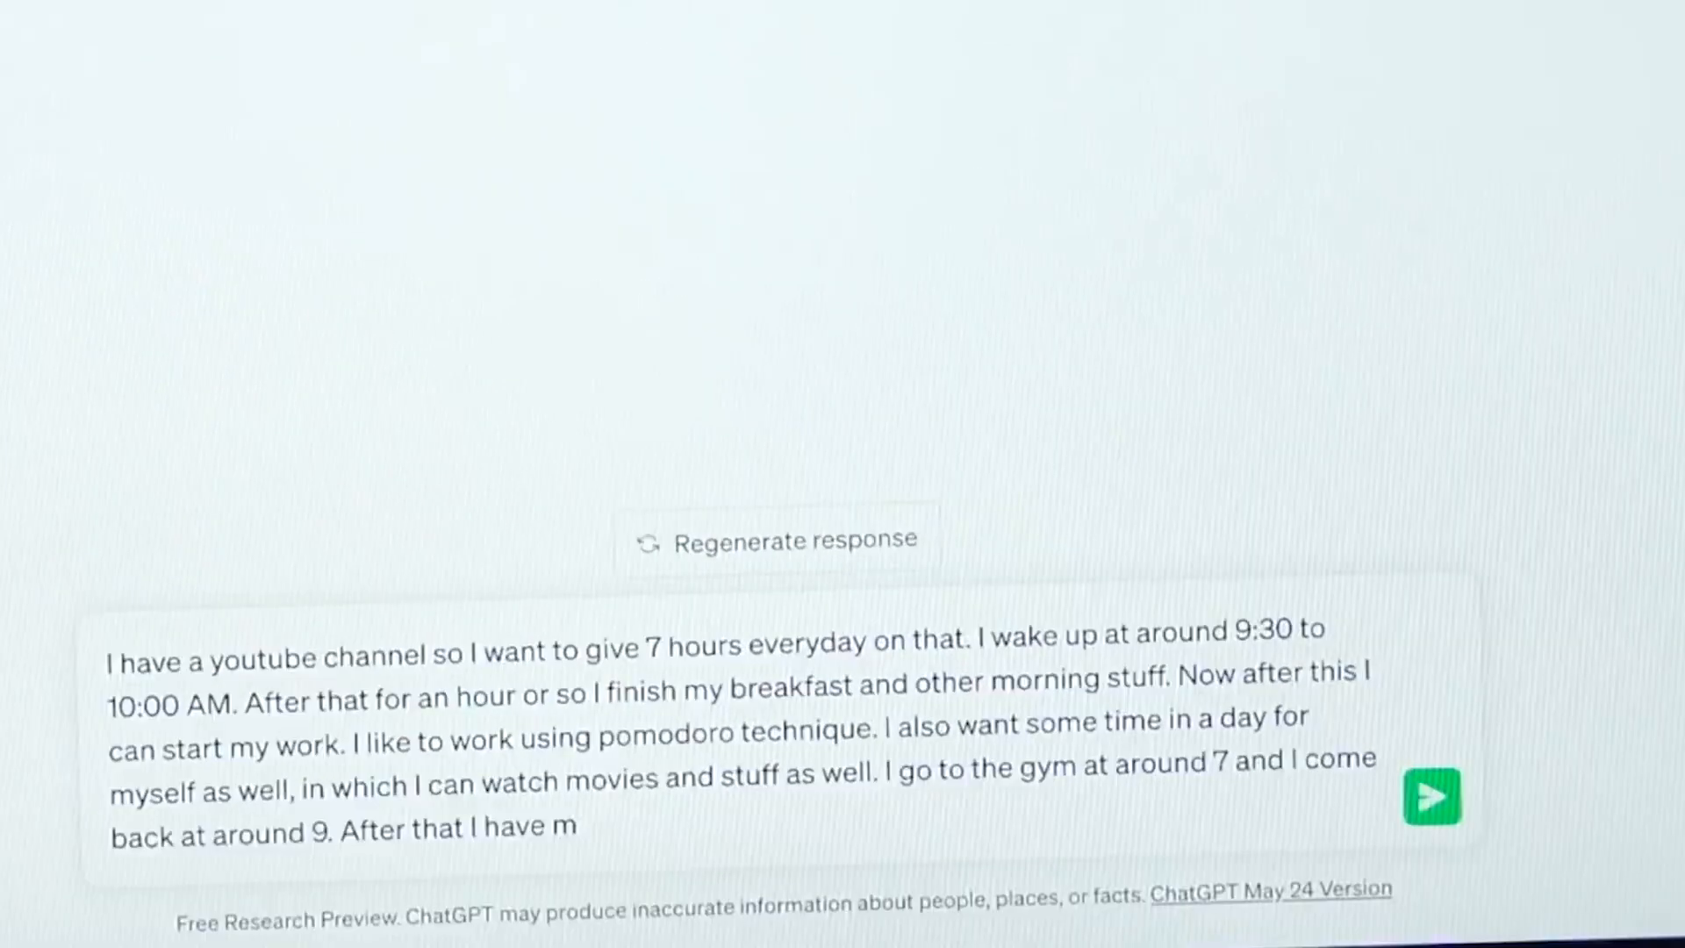
{"action": "left_click", "coordinate": [1434, 797]}
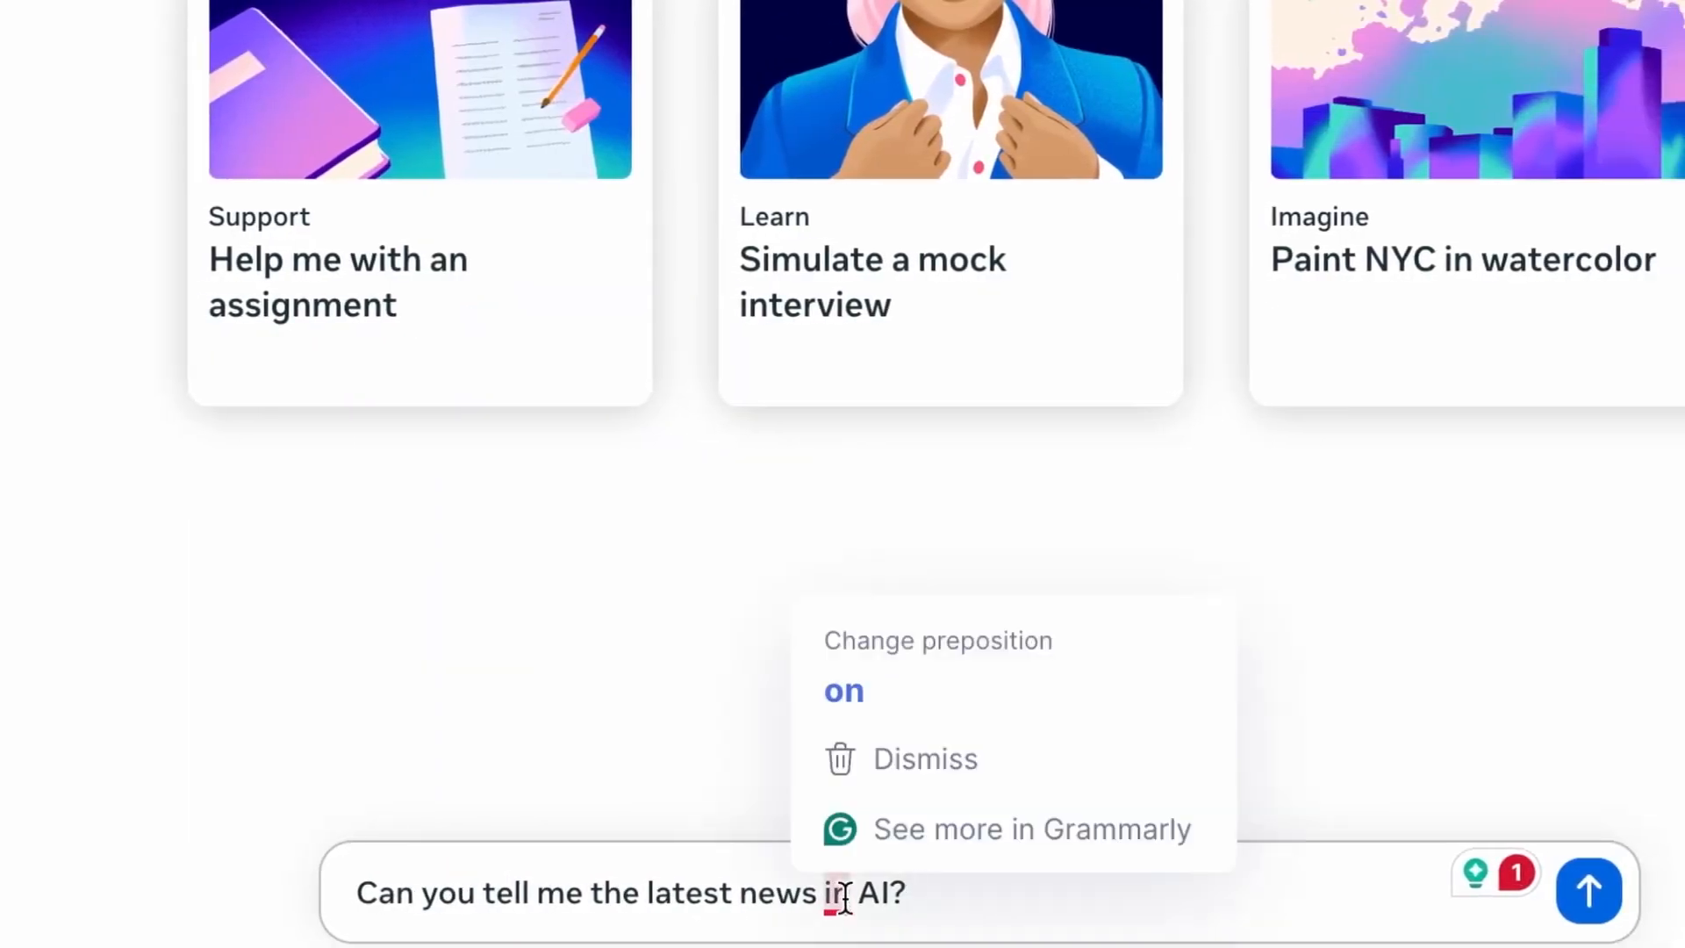
- Submit the question 'Can you tell me the latest news in AI?' to Meta AI
{"action": "left_click", "coordinate": [1586, 891]}
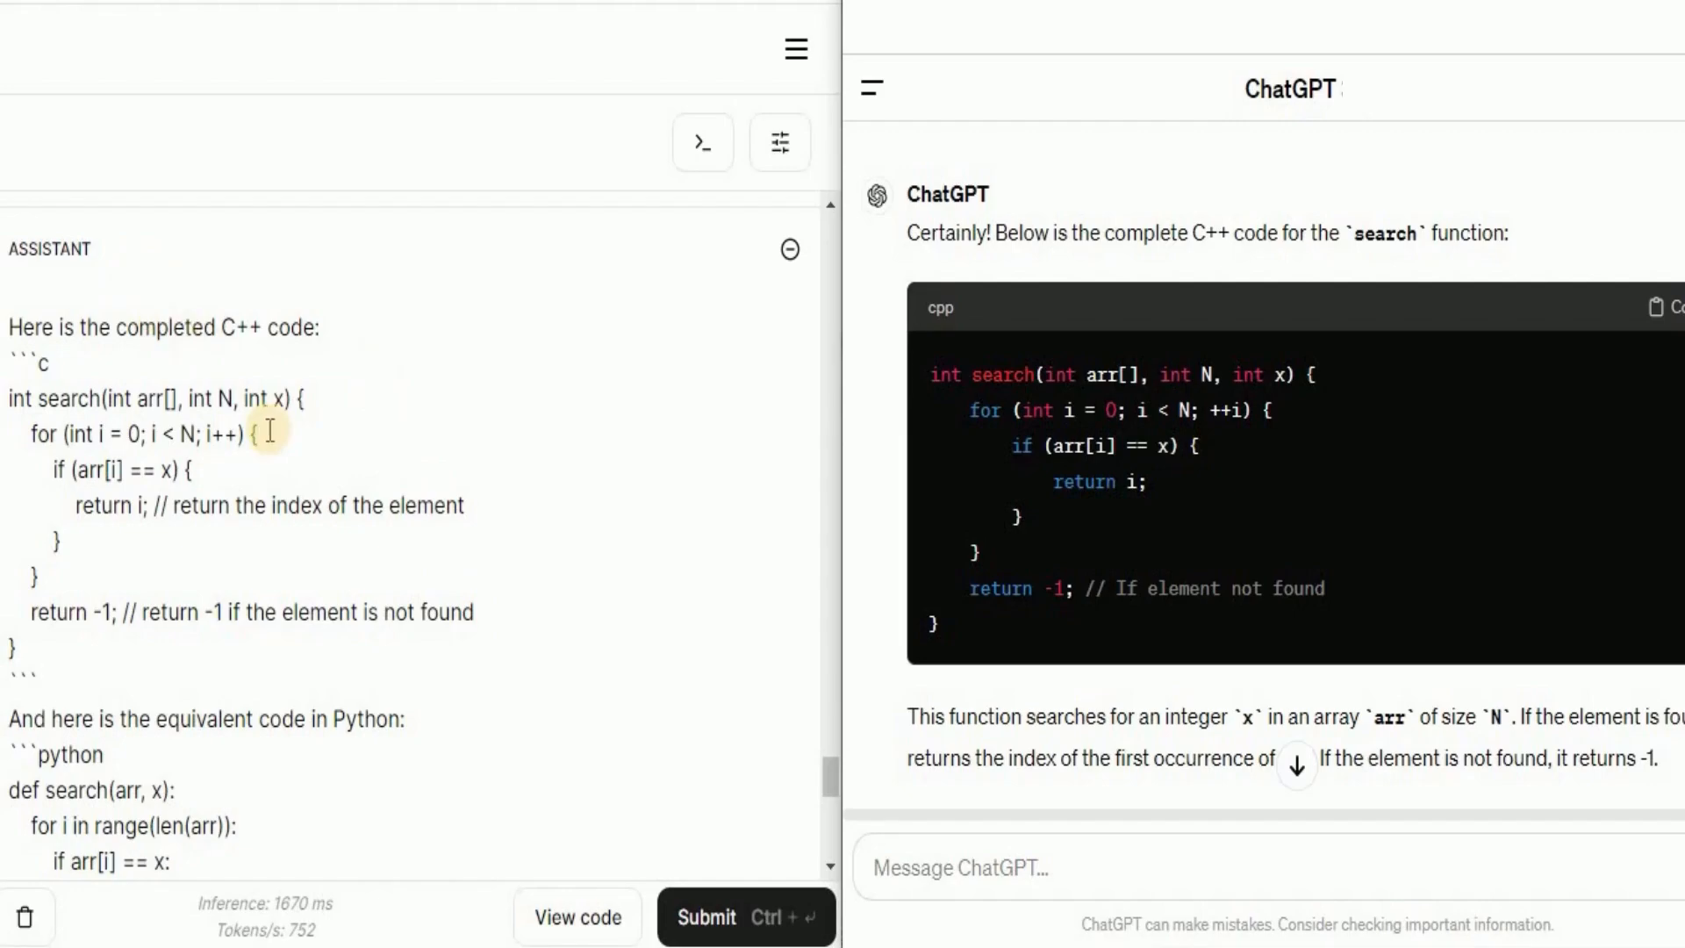
{"action": "mouse_move", "coordinate": [492, 695]}
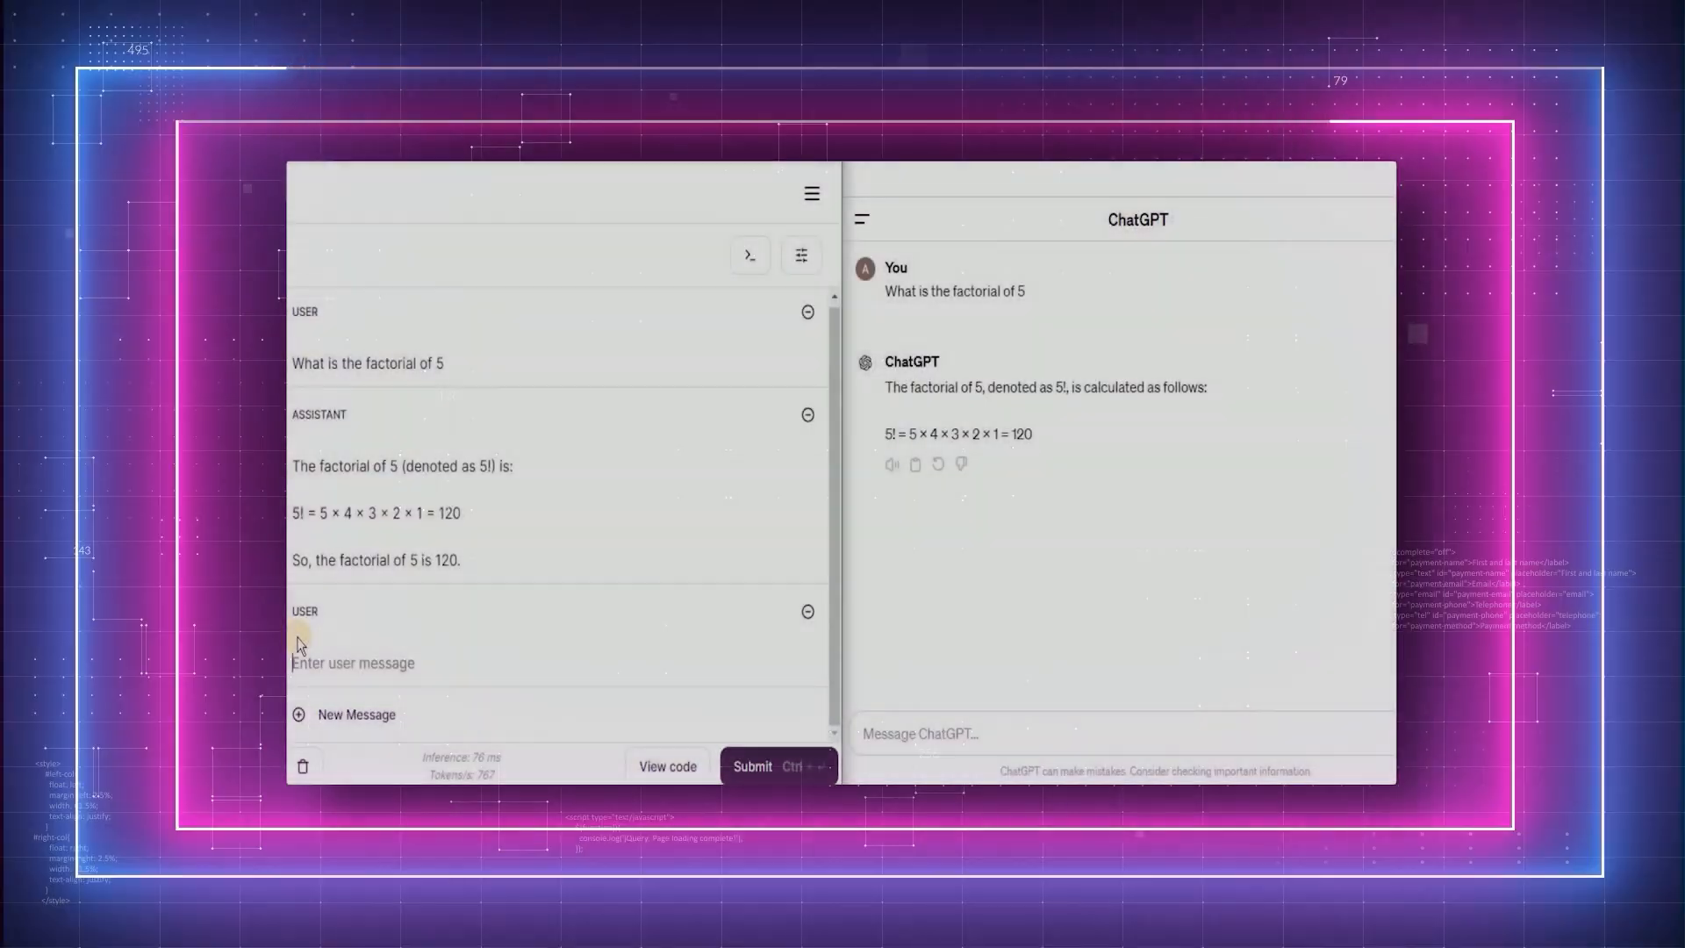
- Ask both models the speed in km/h of a person crossing a 600 m street in 5 minutes
{"action": "type", "text": "A person crosses a 600 m long street in 5 minutes. What is his speed in km per hour?"}
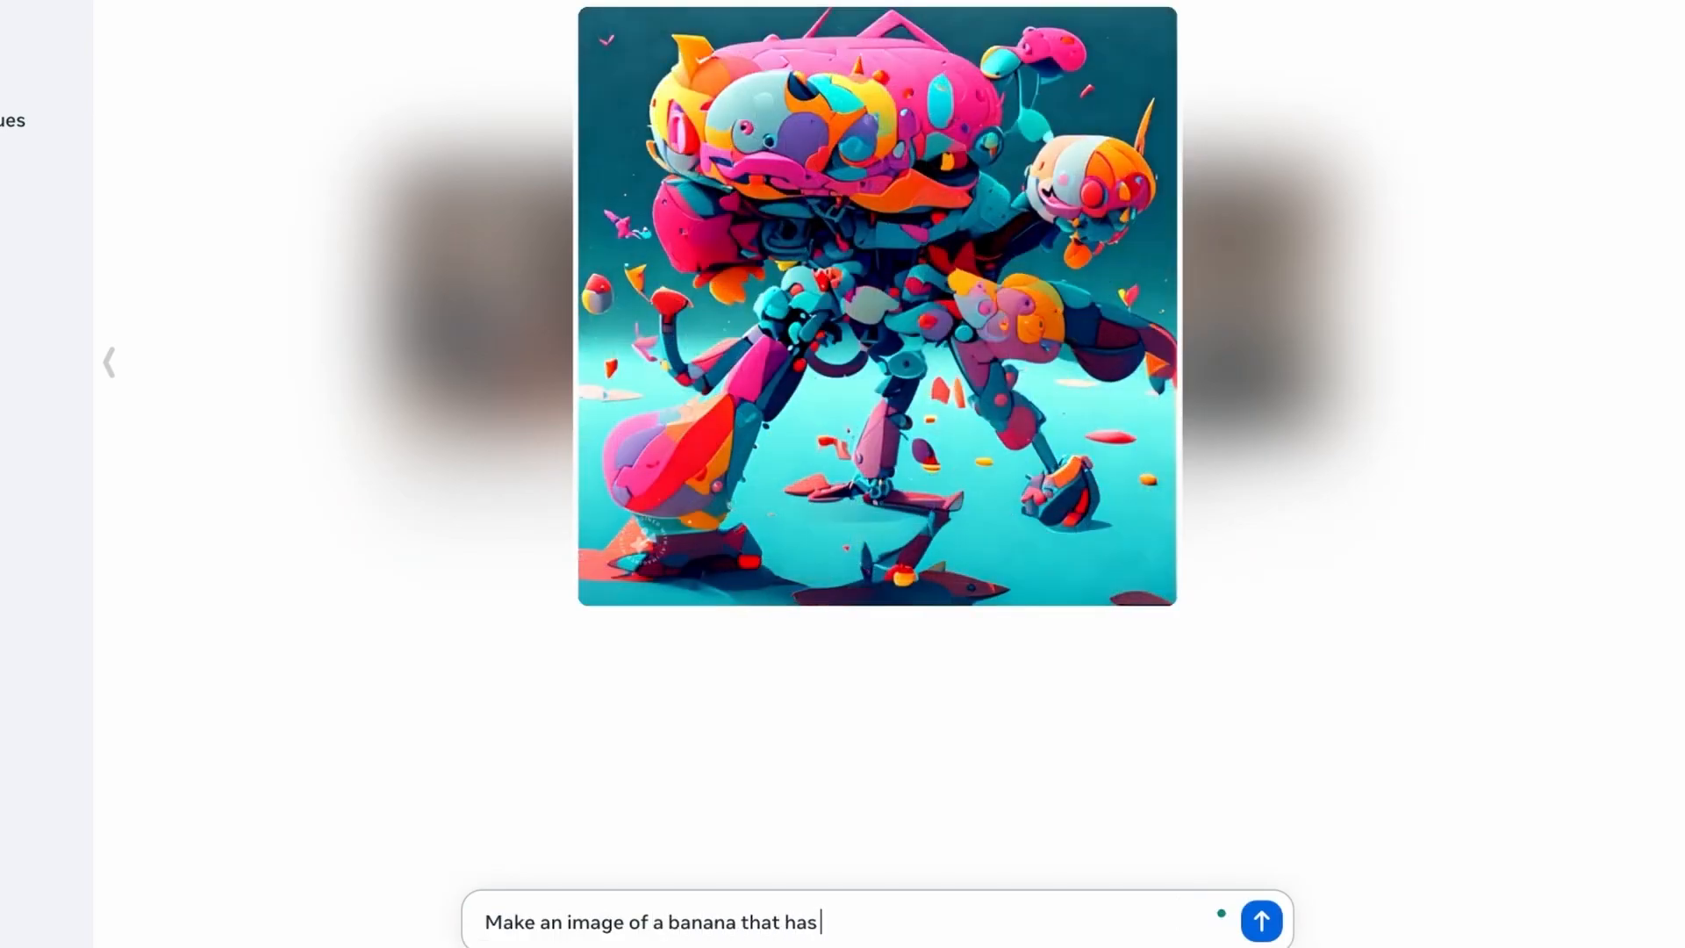
- Request Meta AI images of a banana with arms and legs, then a Norwegian woman sitting
{"action": "type", "text": "arm and legs an"}
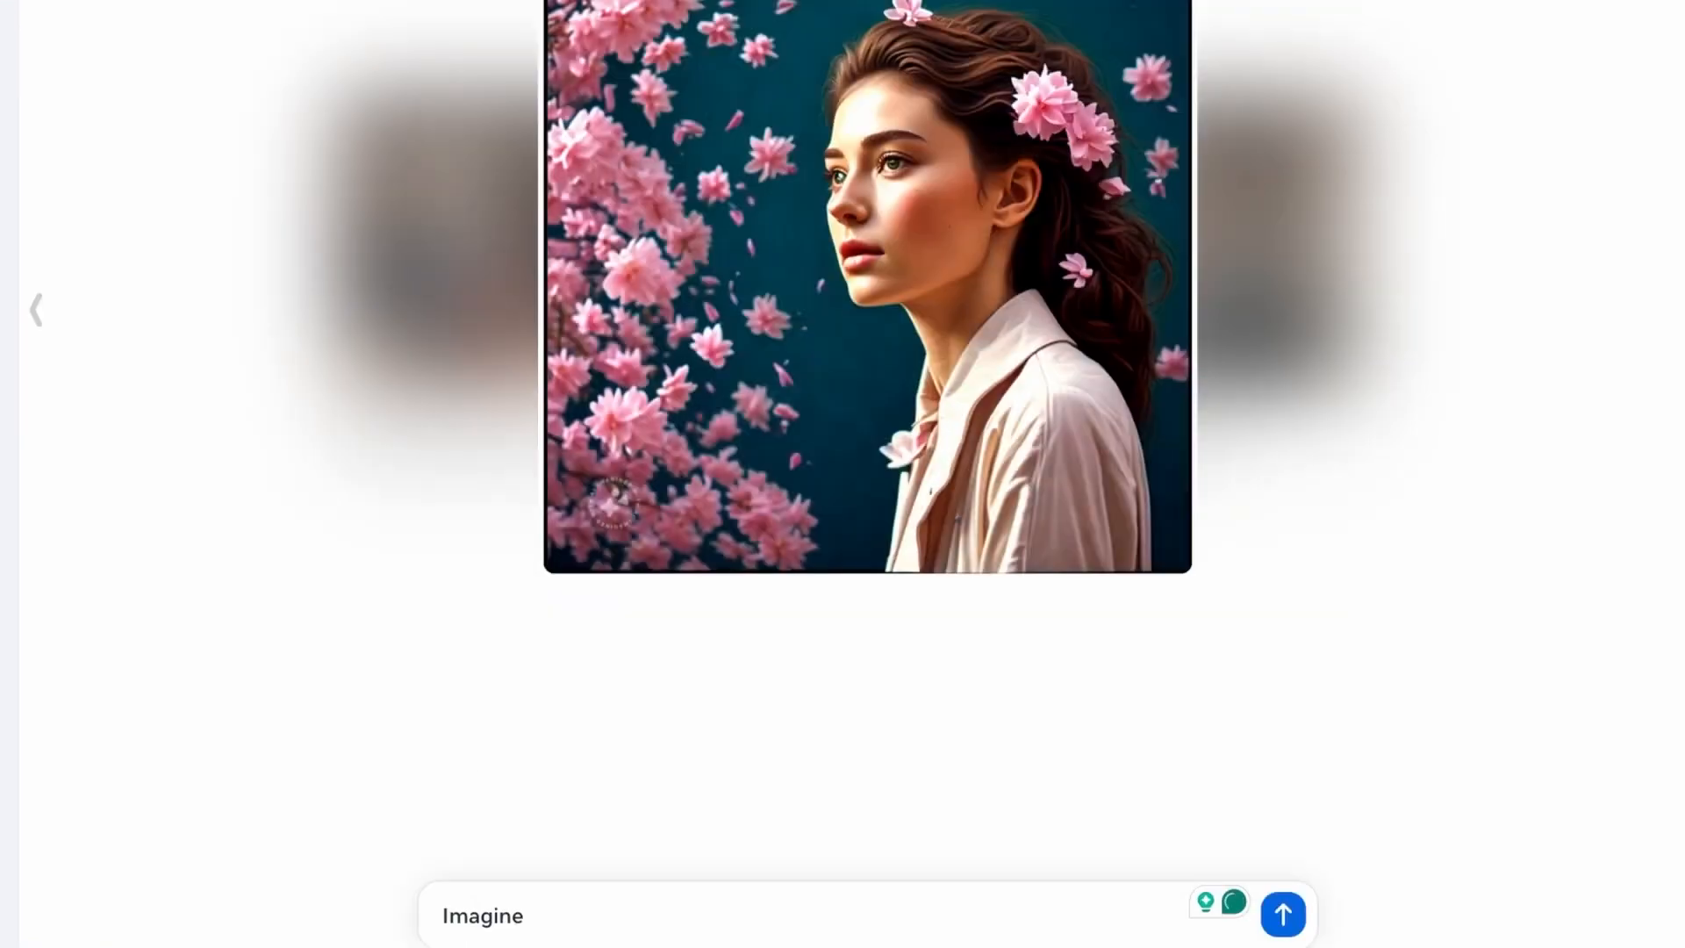
{"action": "type", "text": "a norwegian"}
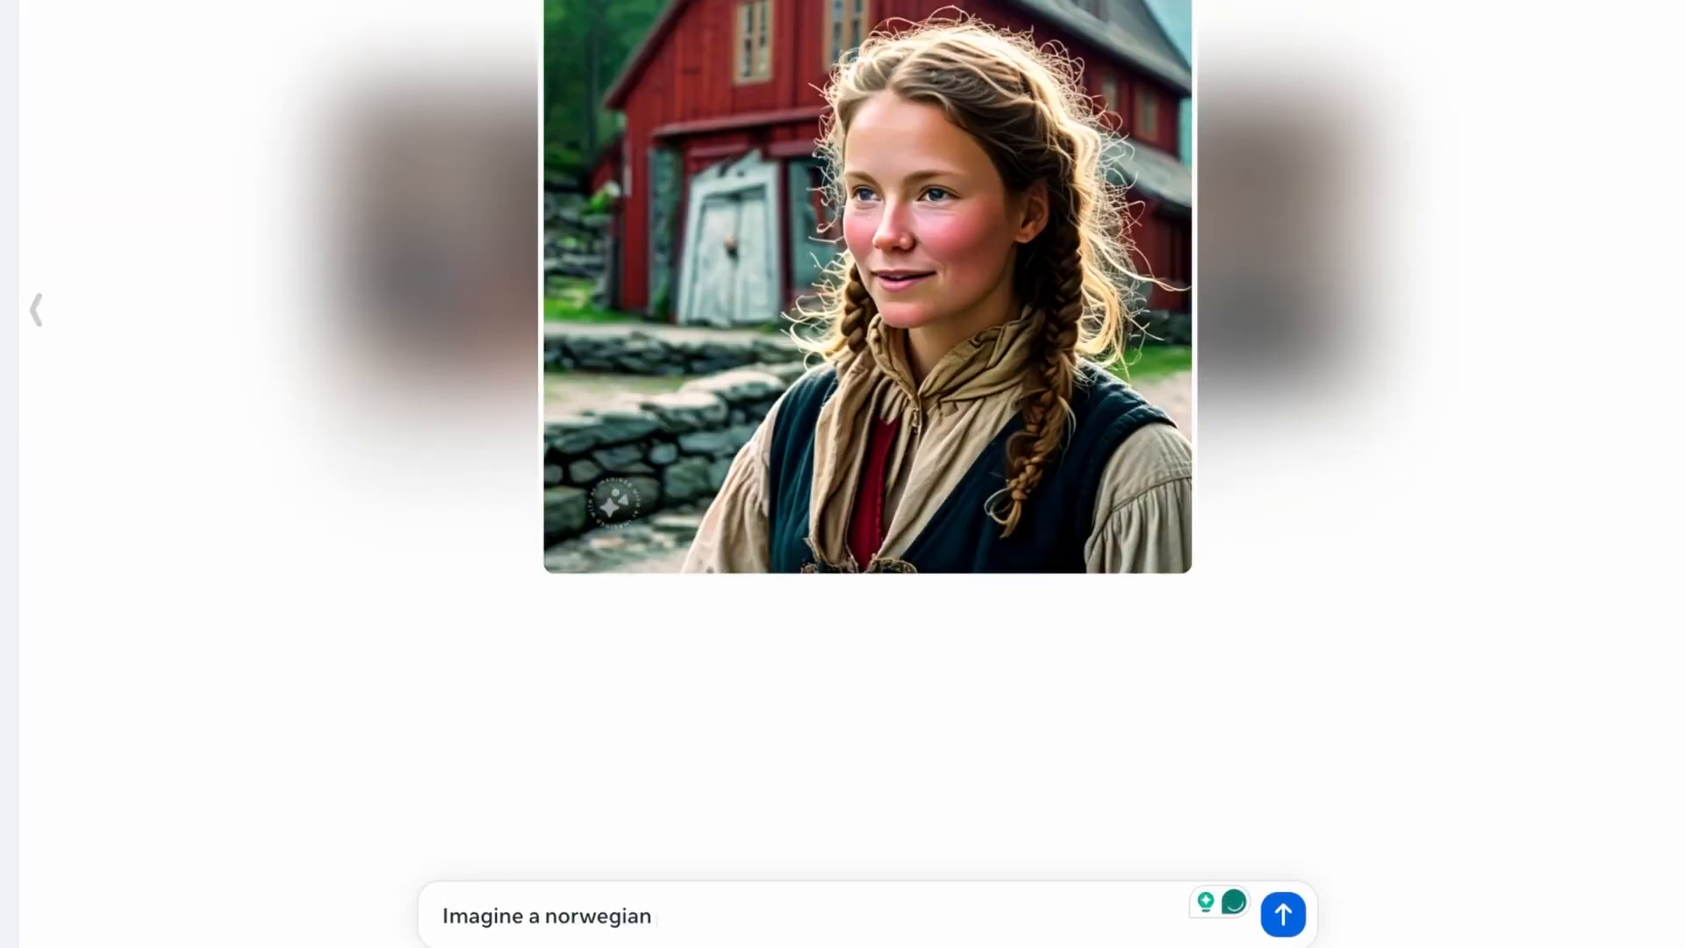
{"action": "type", "text": "woman sit"}
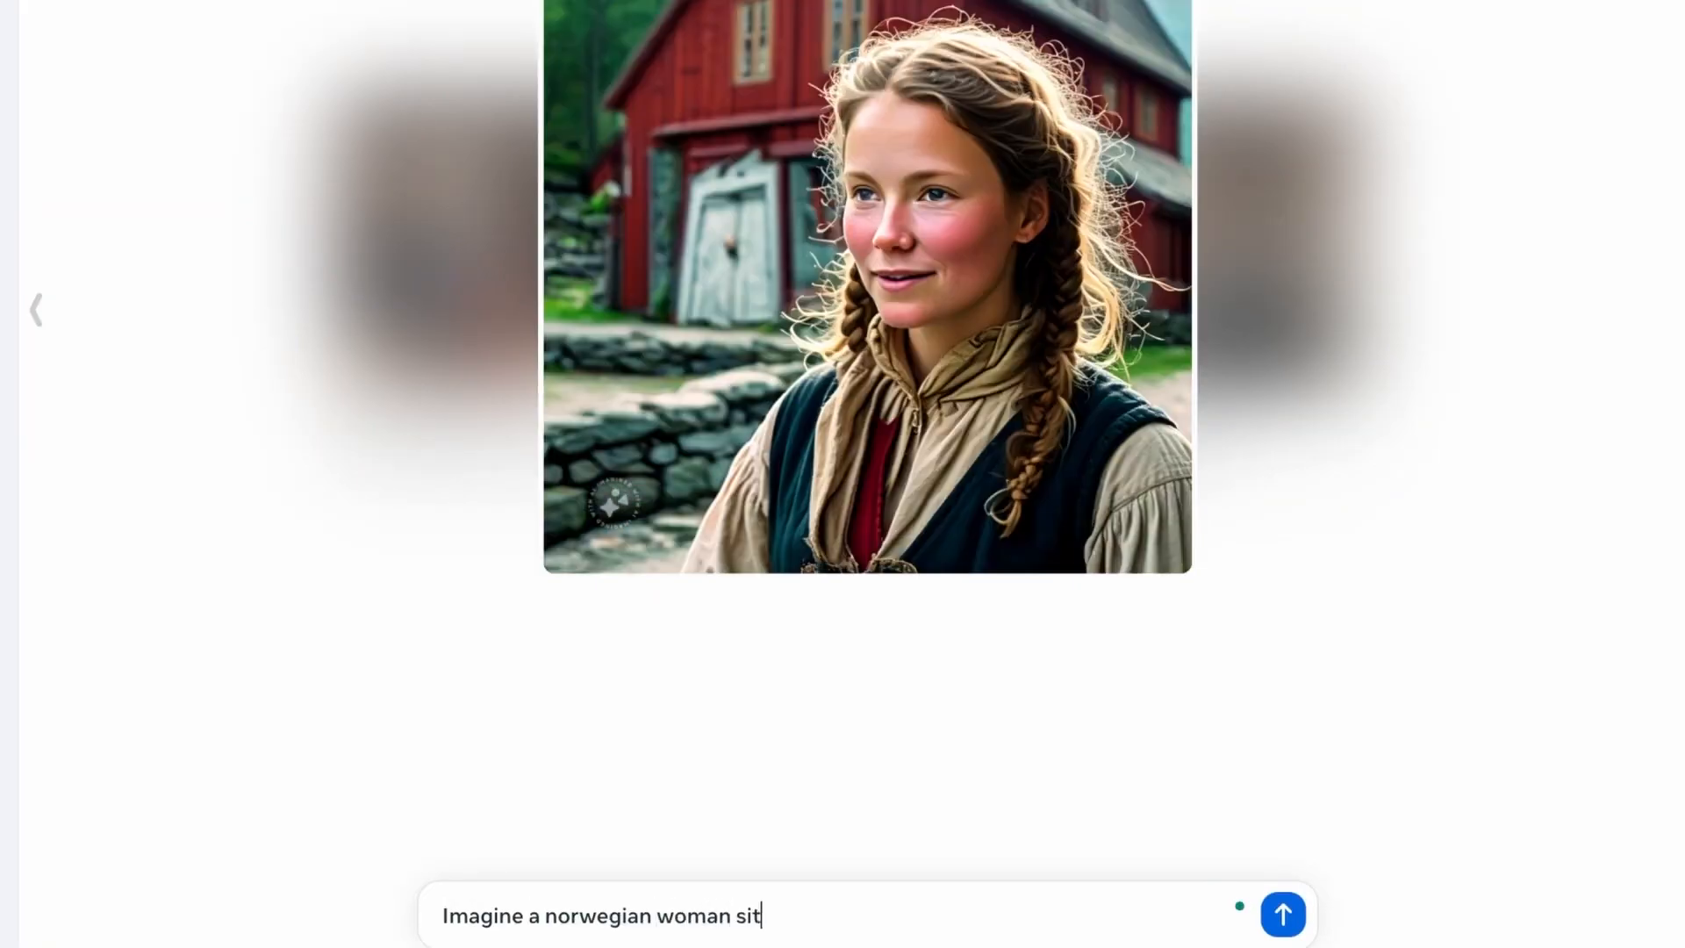
{"action": "left_click", "coordinate": [1283, 913]}
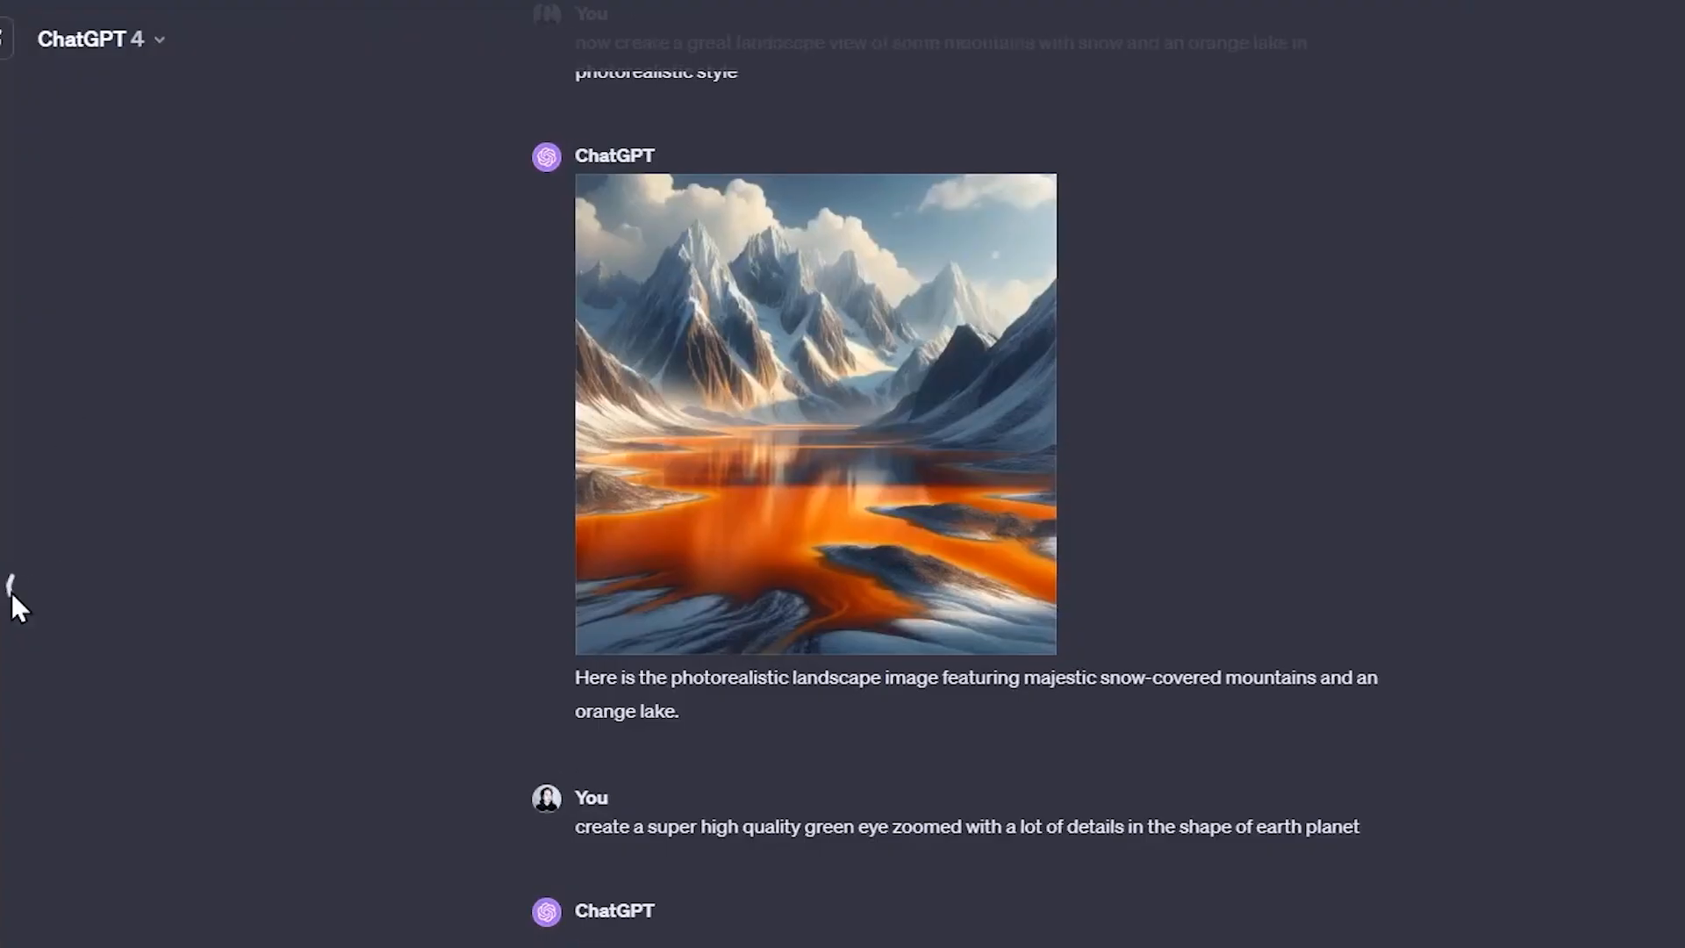
{"action": "scroll", "scroll_direction": "down", "scroll_amount": 3}
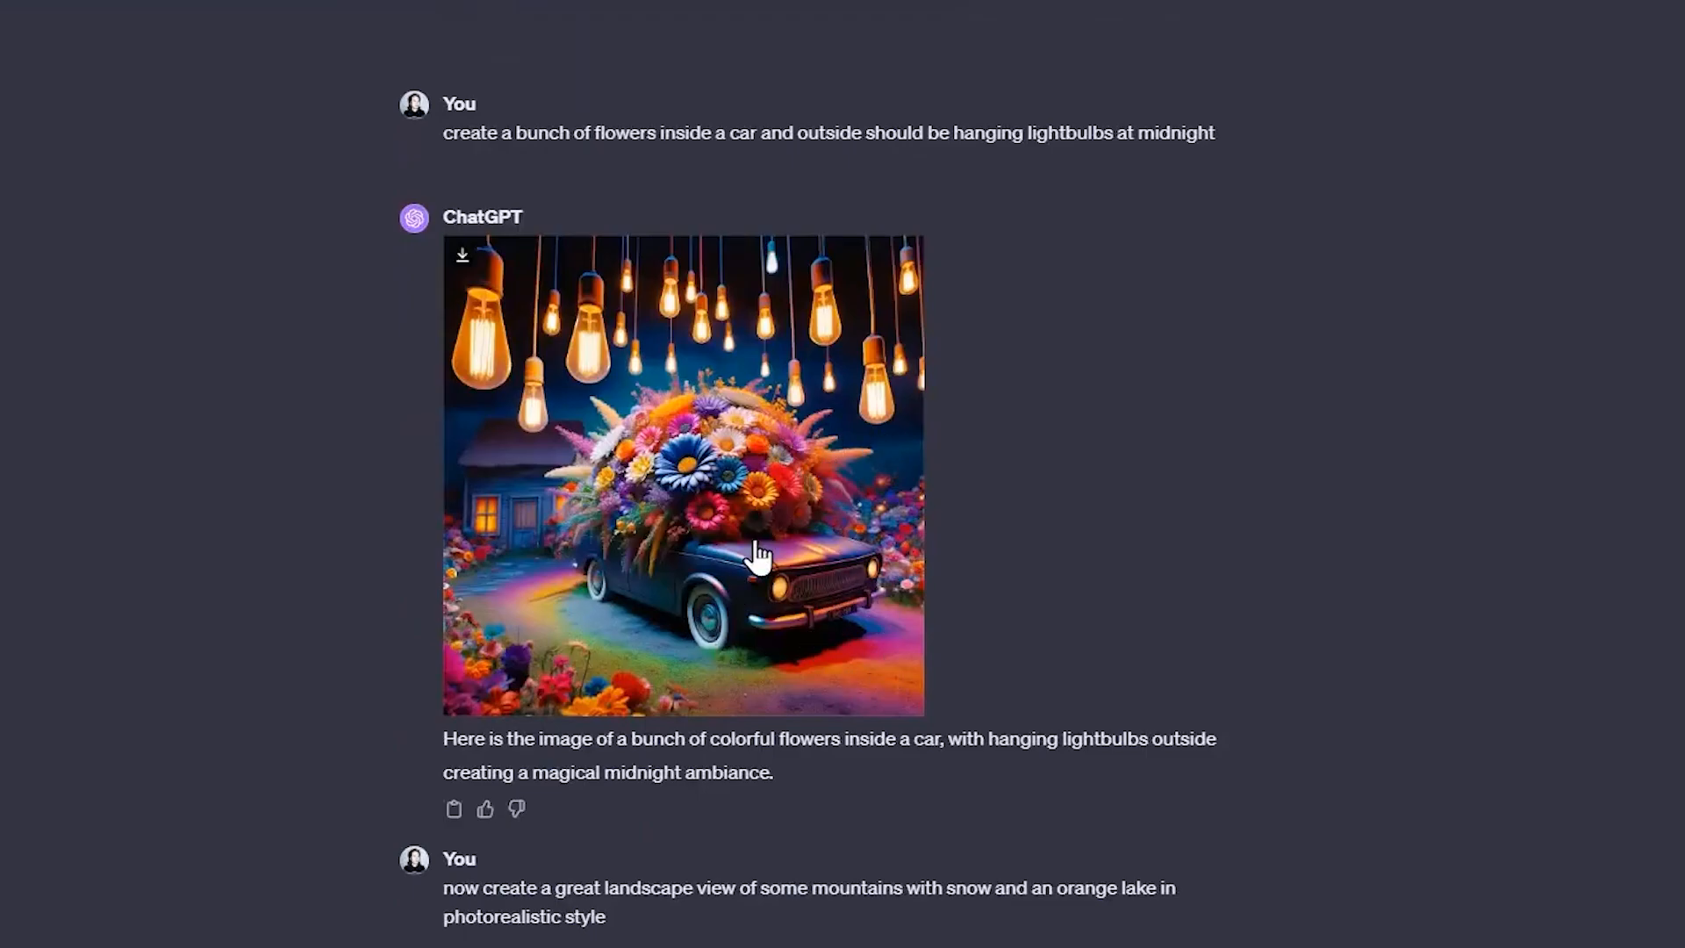
{"action": "scroll", "scroll_direction": "down", "scroll_amount": 3}
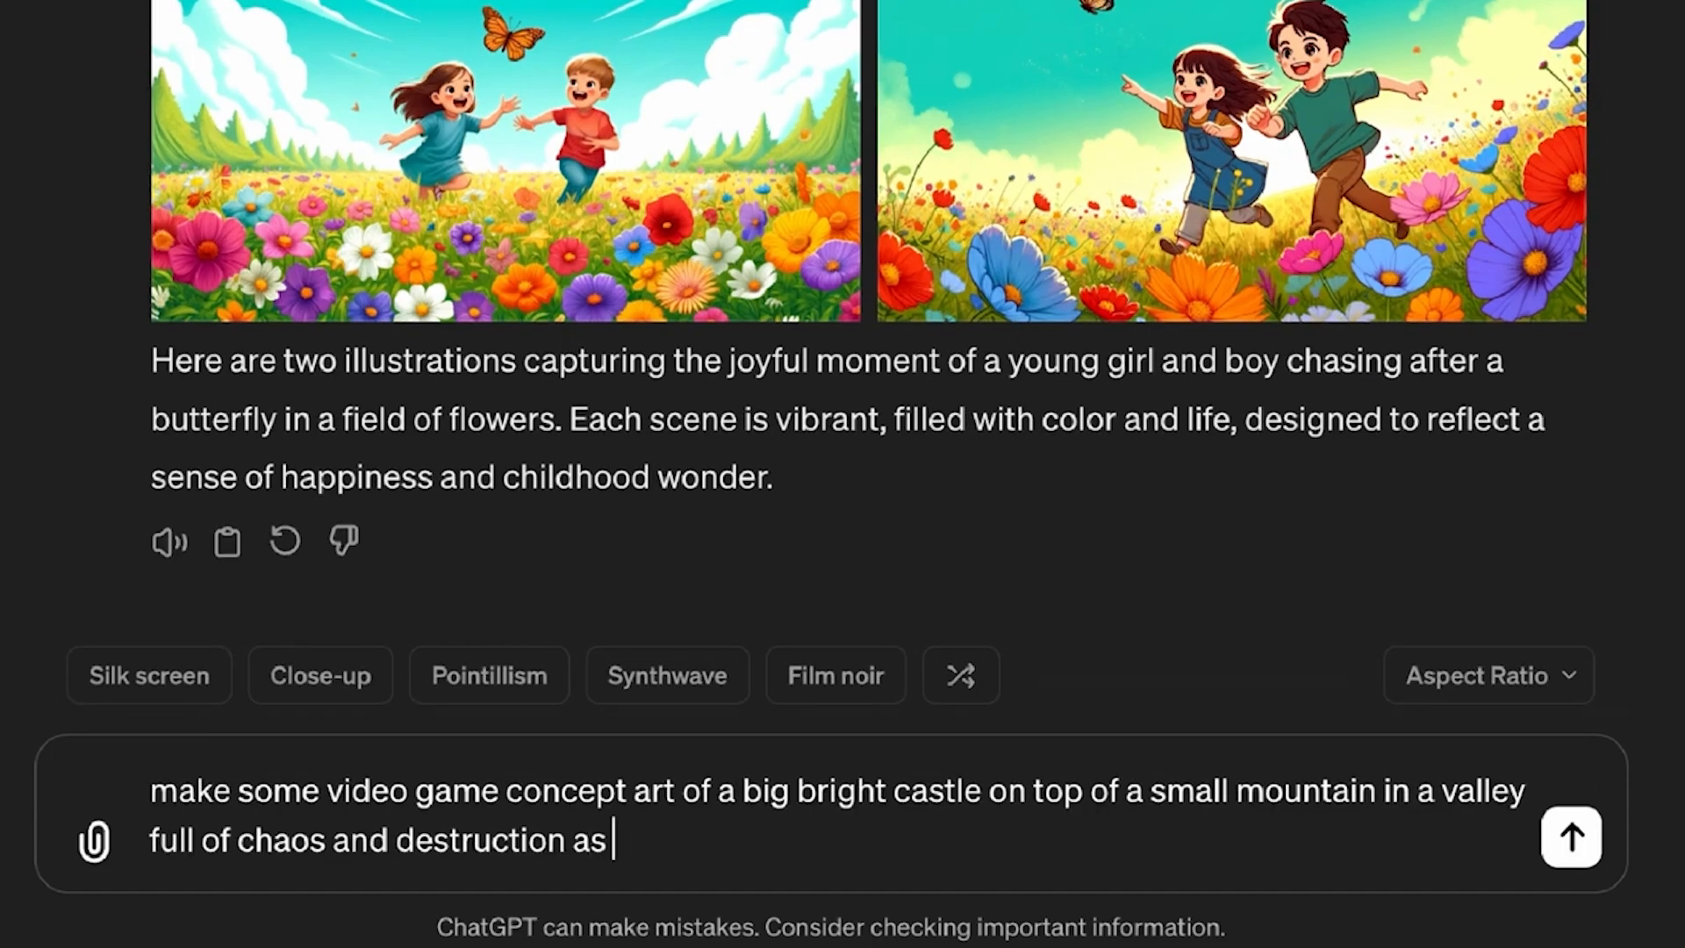
- Send the castle-above-ruined-valley concept art prompt ending with 'a drone shot' in ChatGPT
{"action": "type", "text": "a drone shot"}
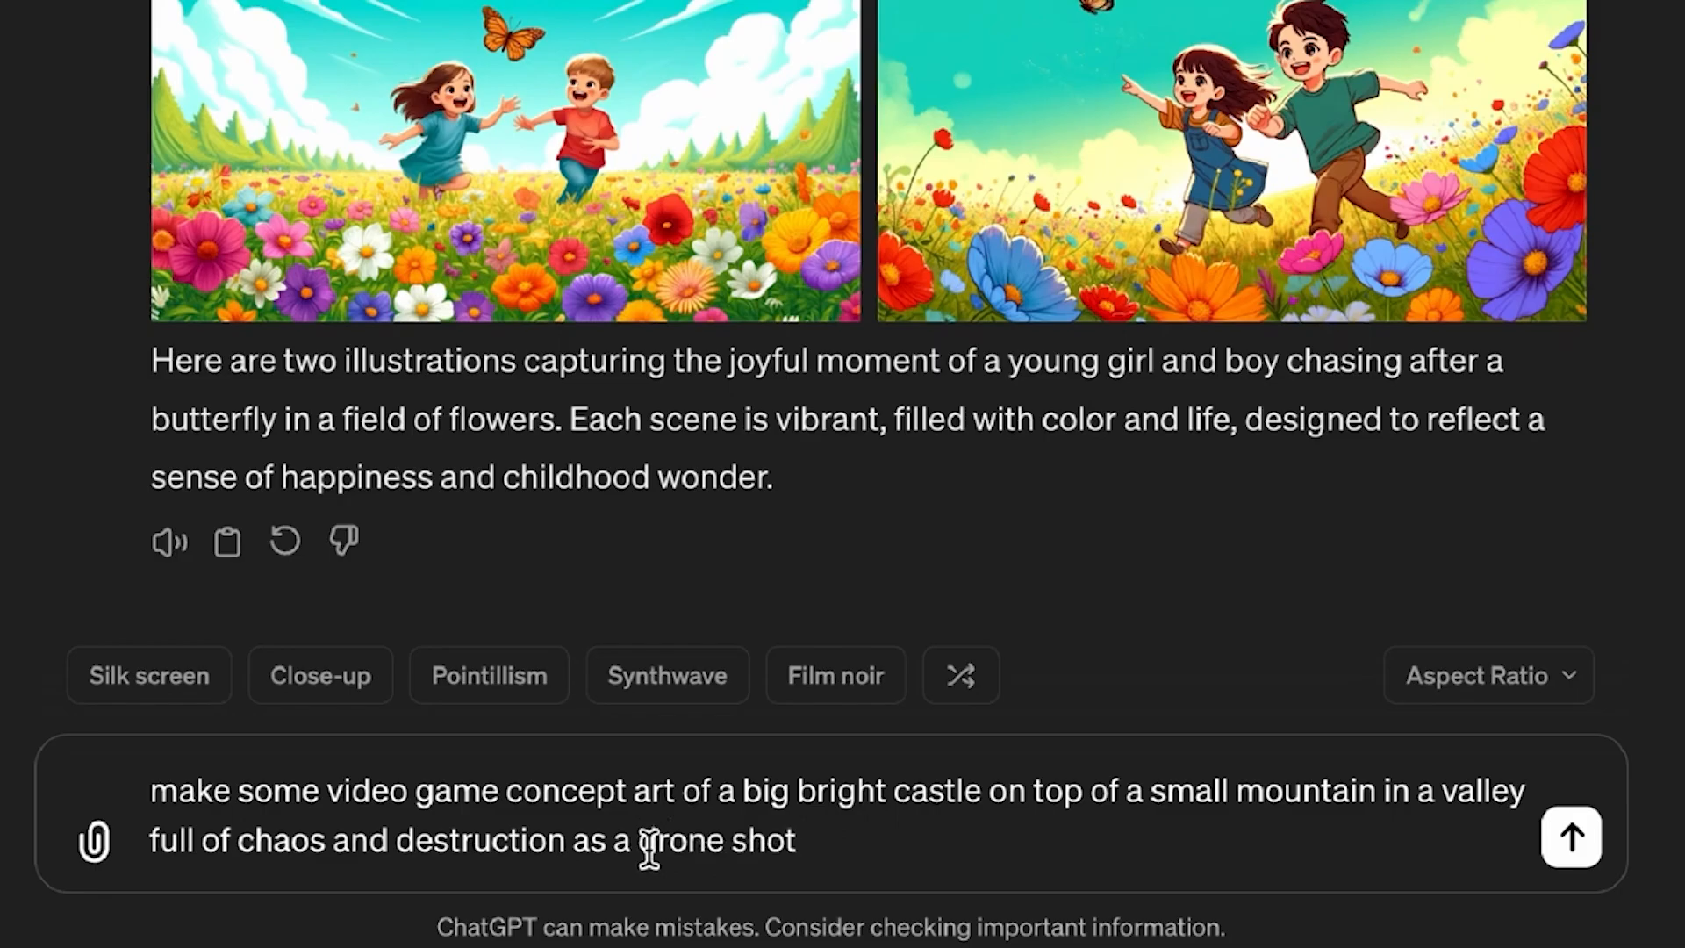
{"action": "left_click", "coordinate": [1577, 838]}
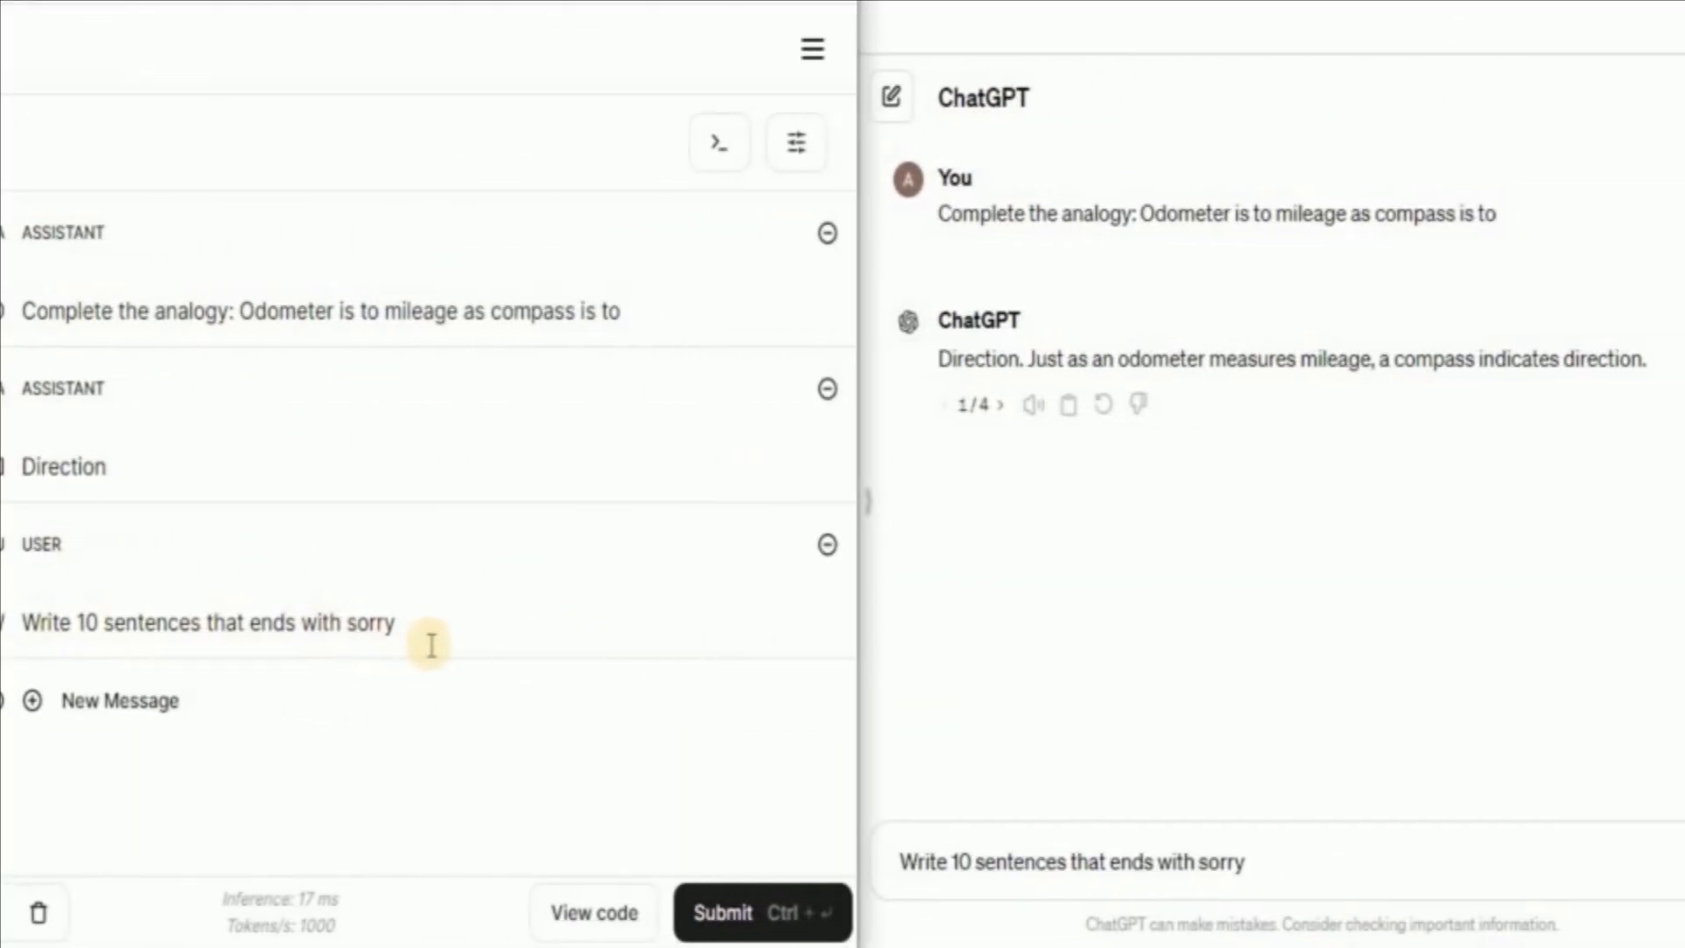
- Submit 'Write 10 sentences that ends with sorry' to Groq Playground and ChatGPT
{"action": "left_click", "coordinate": [748, 938]}
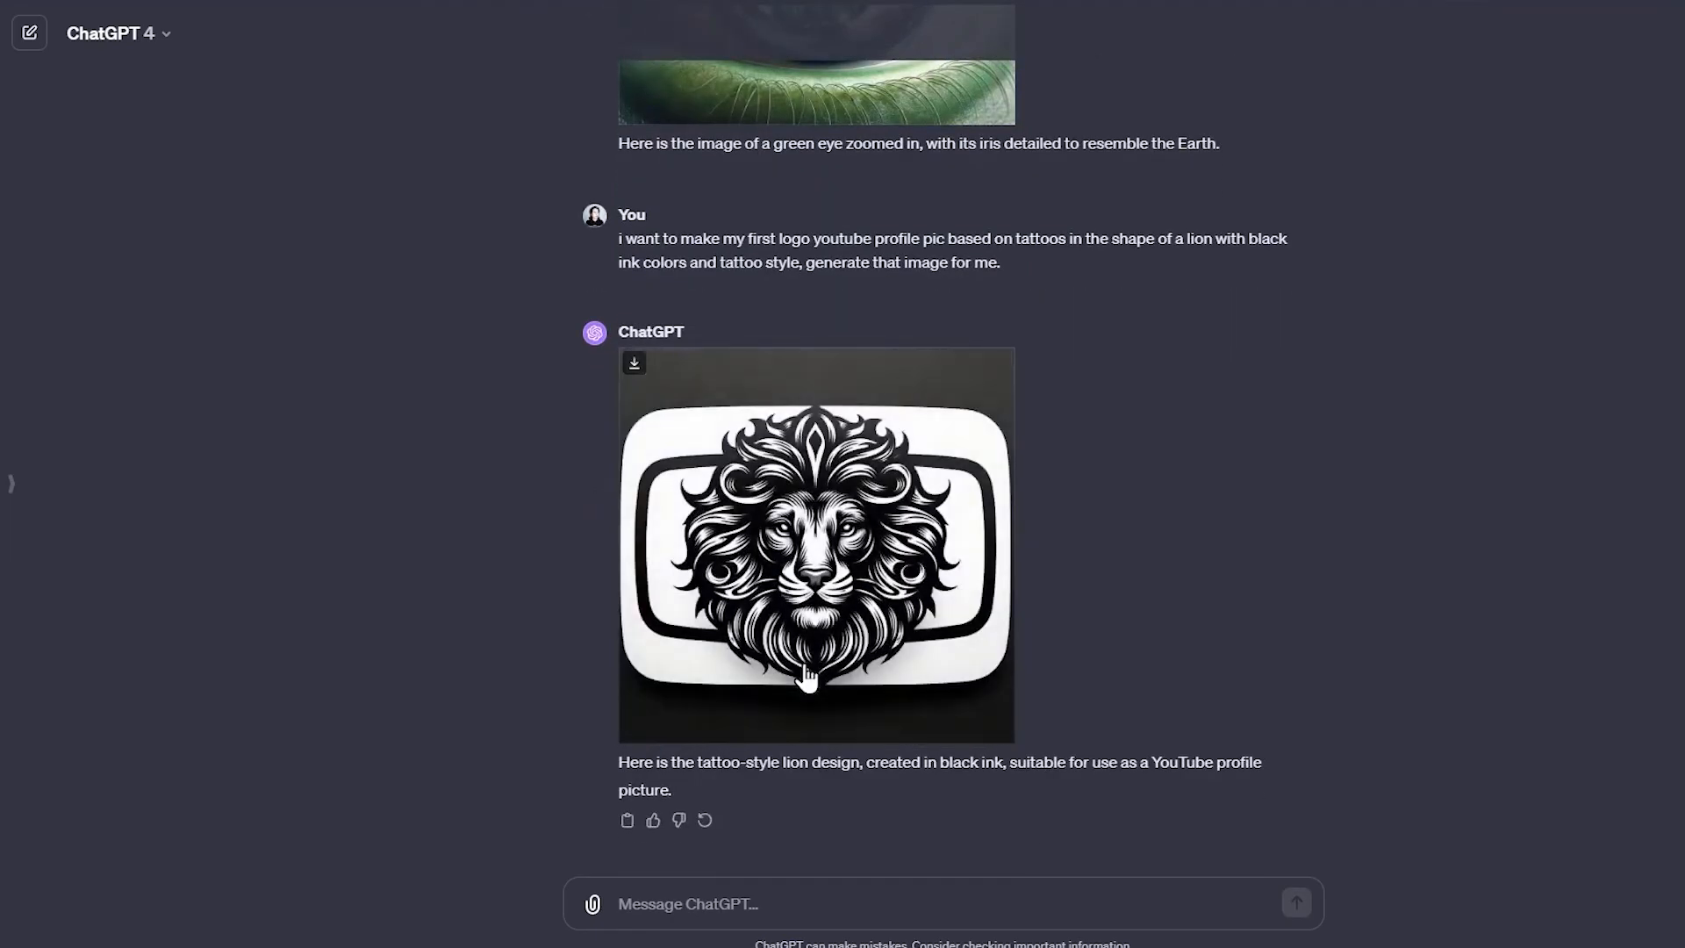
{"action": "mouse_move", "coordinate": [853, 568]}
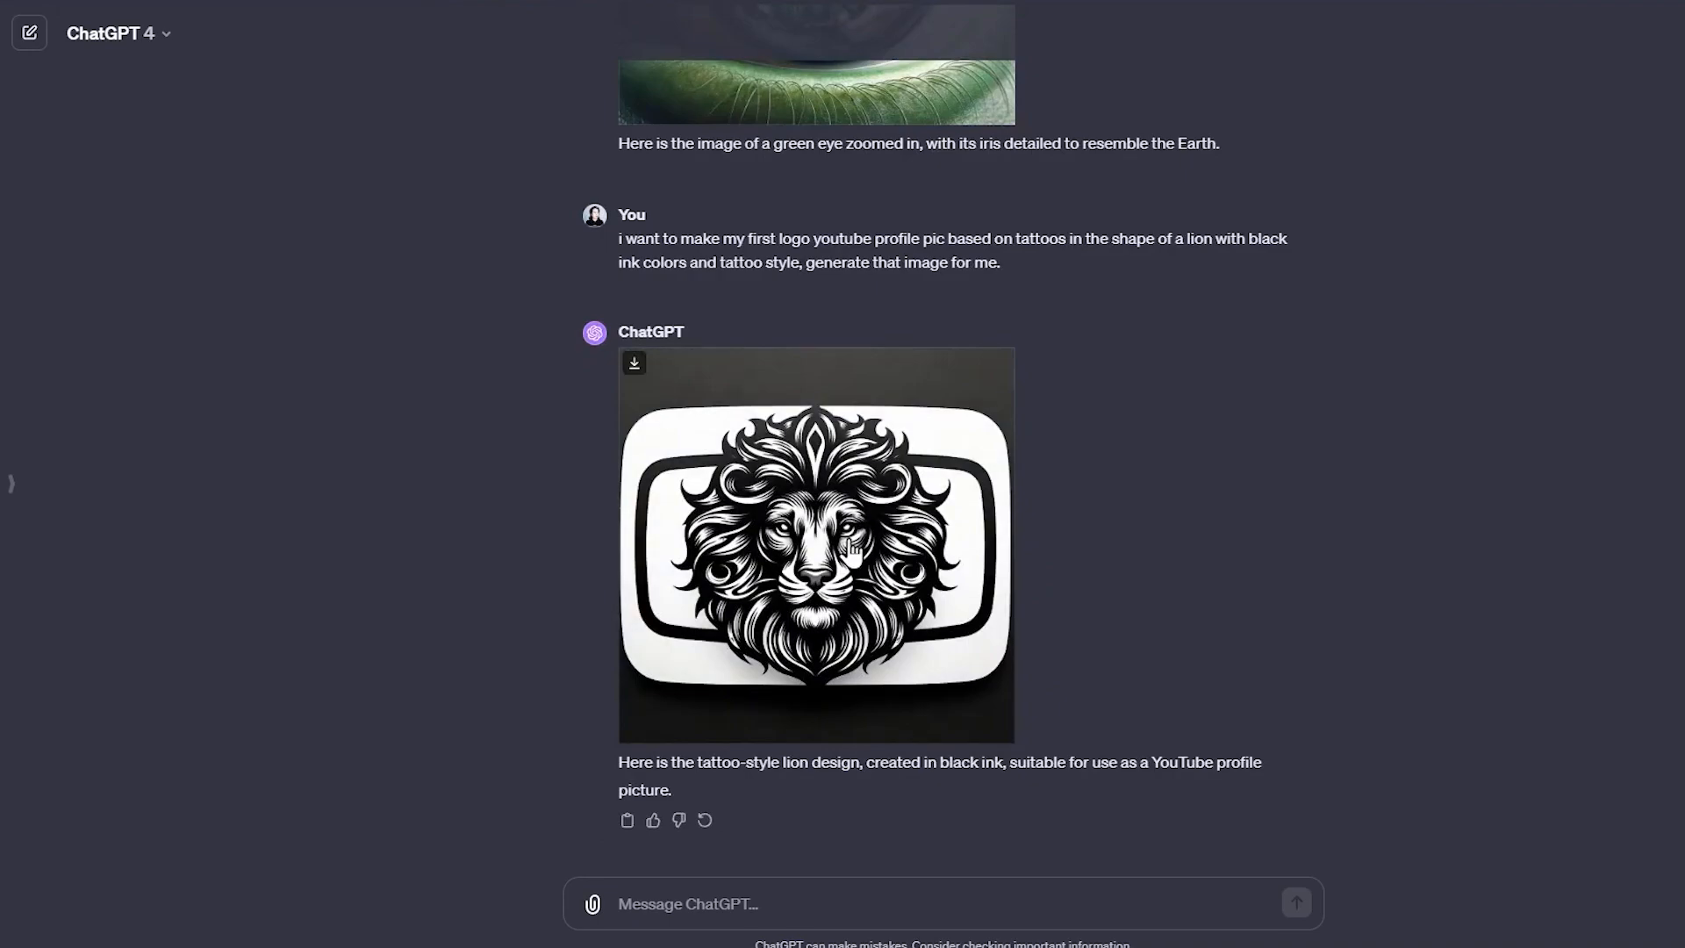
{"action": "mouse_move", "coordinate": [615, 493]}
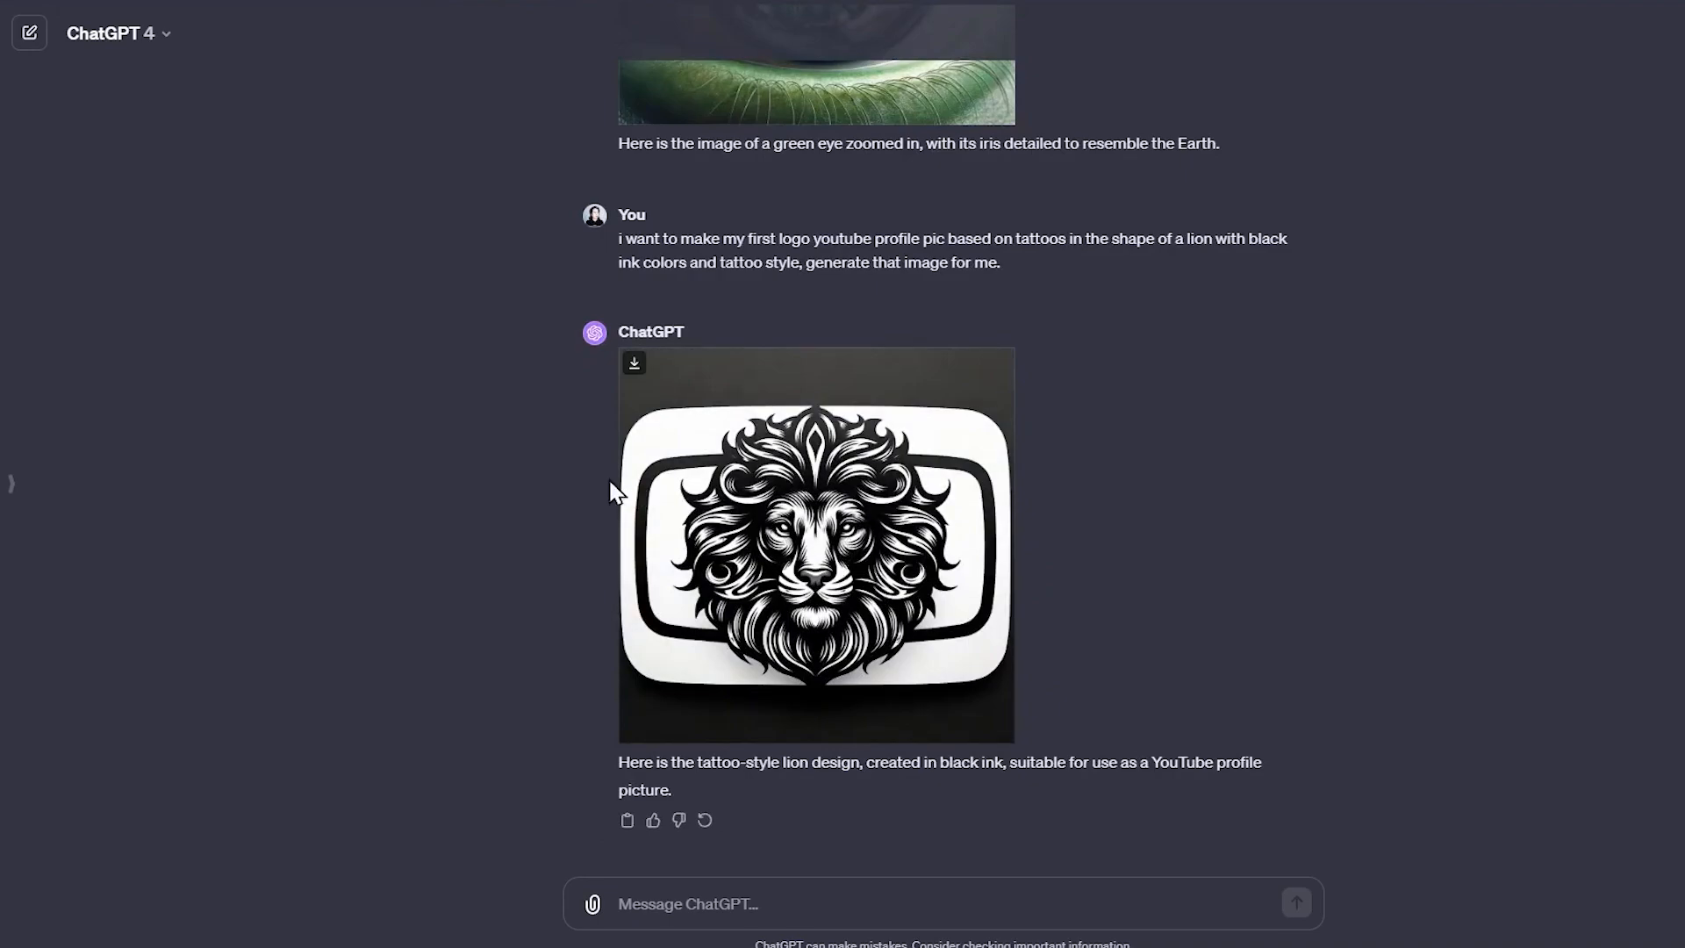
{"action": "mouse_move", "coordinate": [821, 596]}
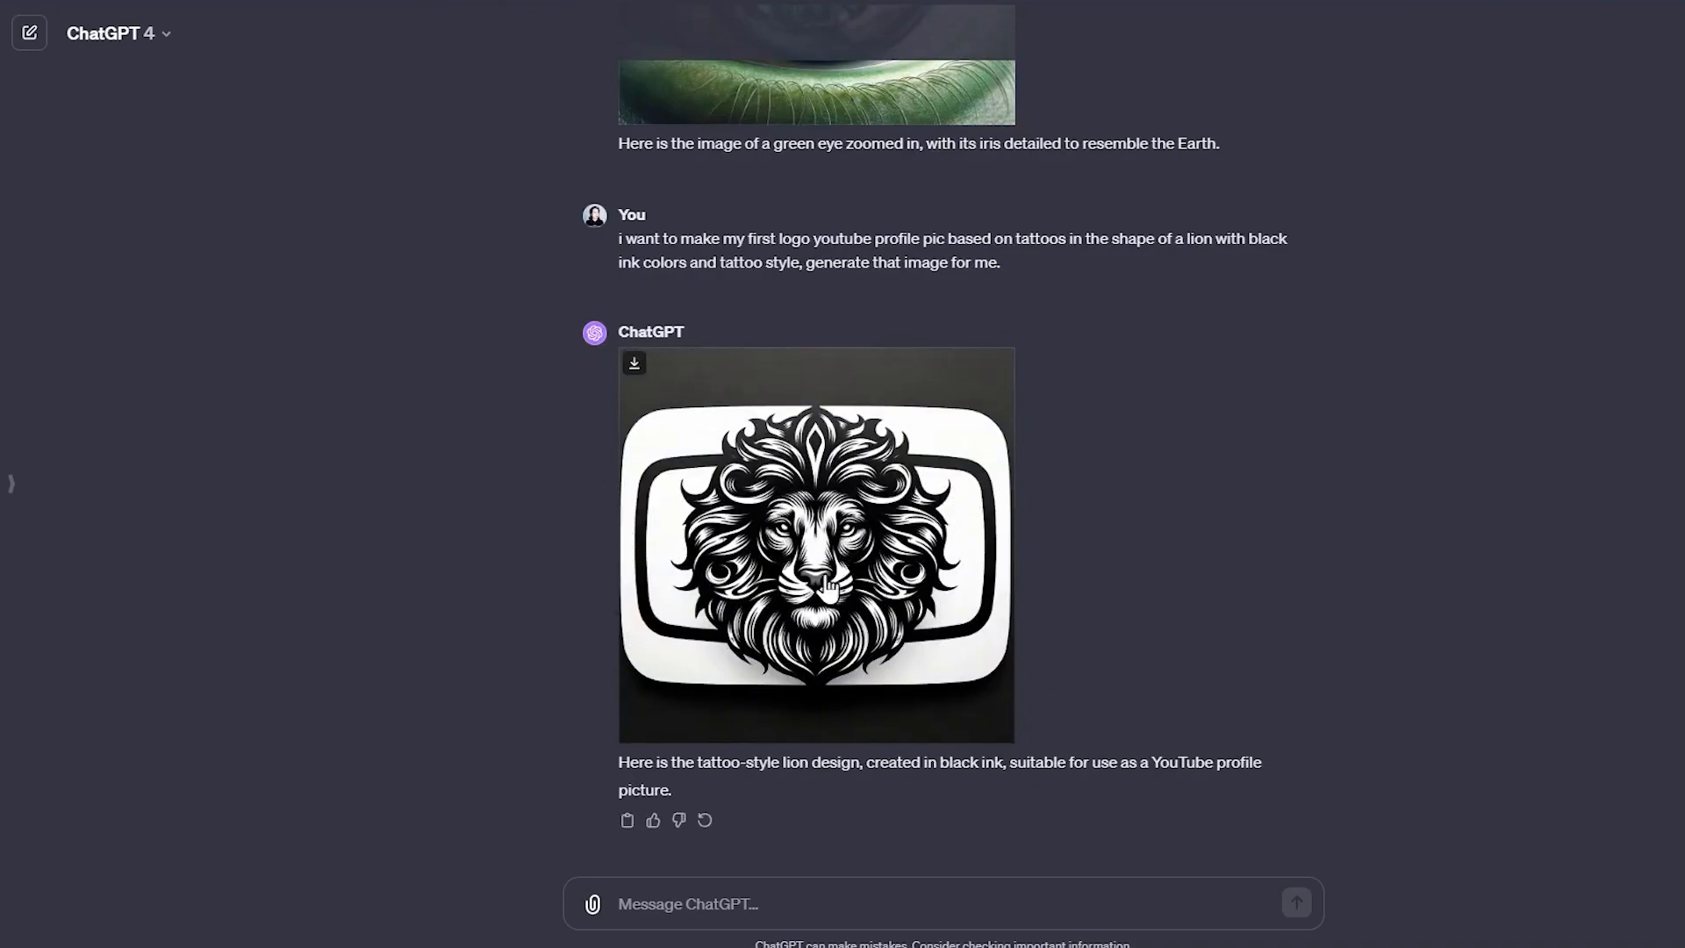